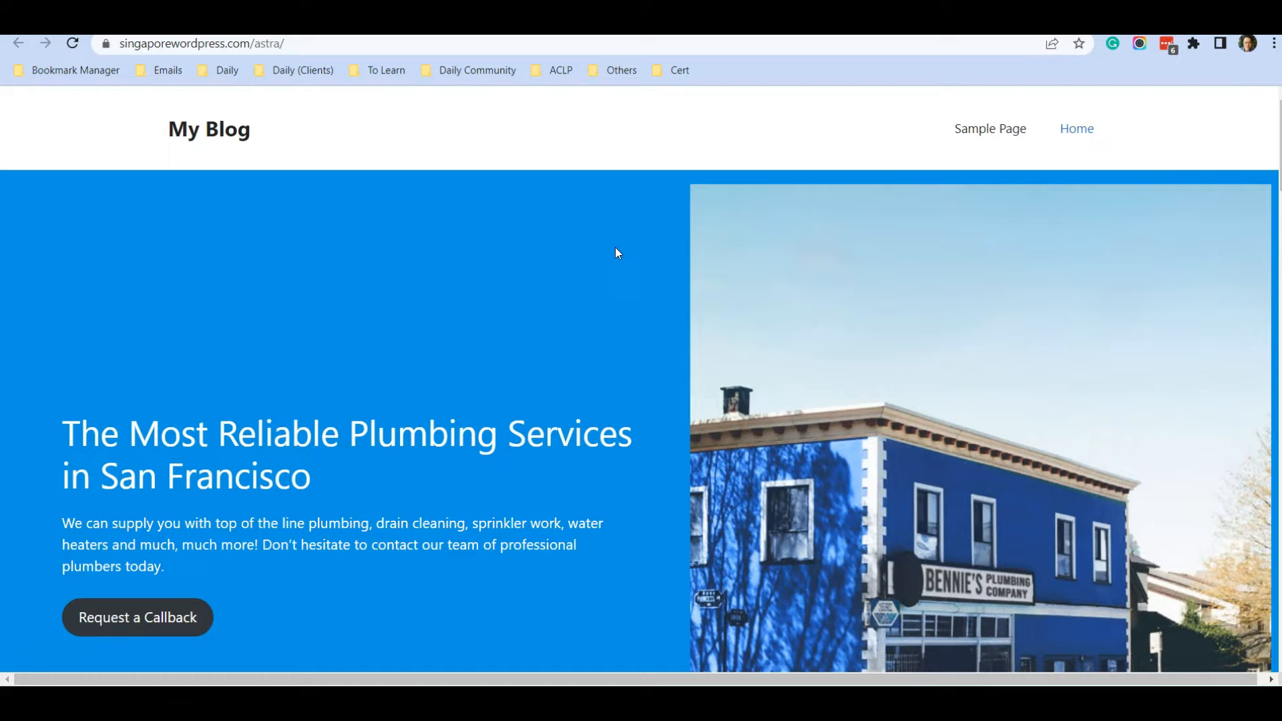
mouse_move(594, 363)
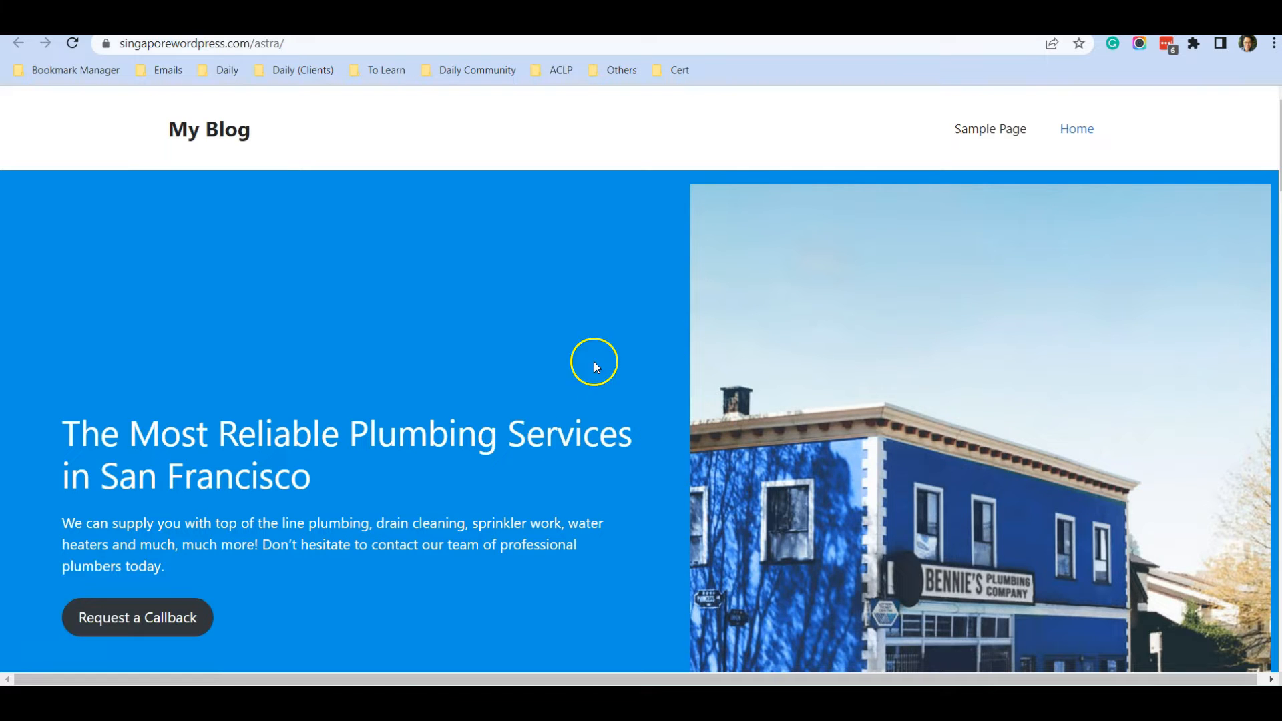
mouse_move(609, 374)
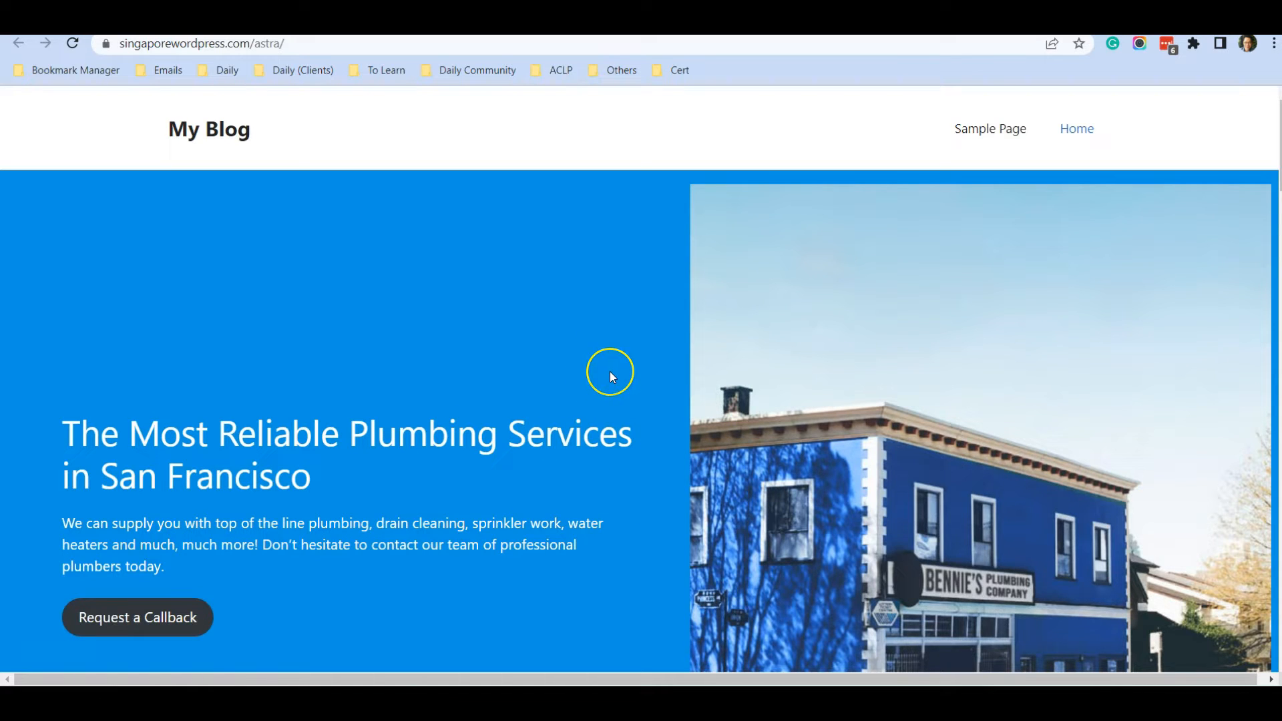
mouse_move(610, 377)
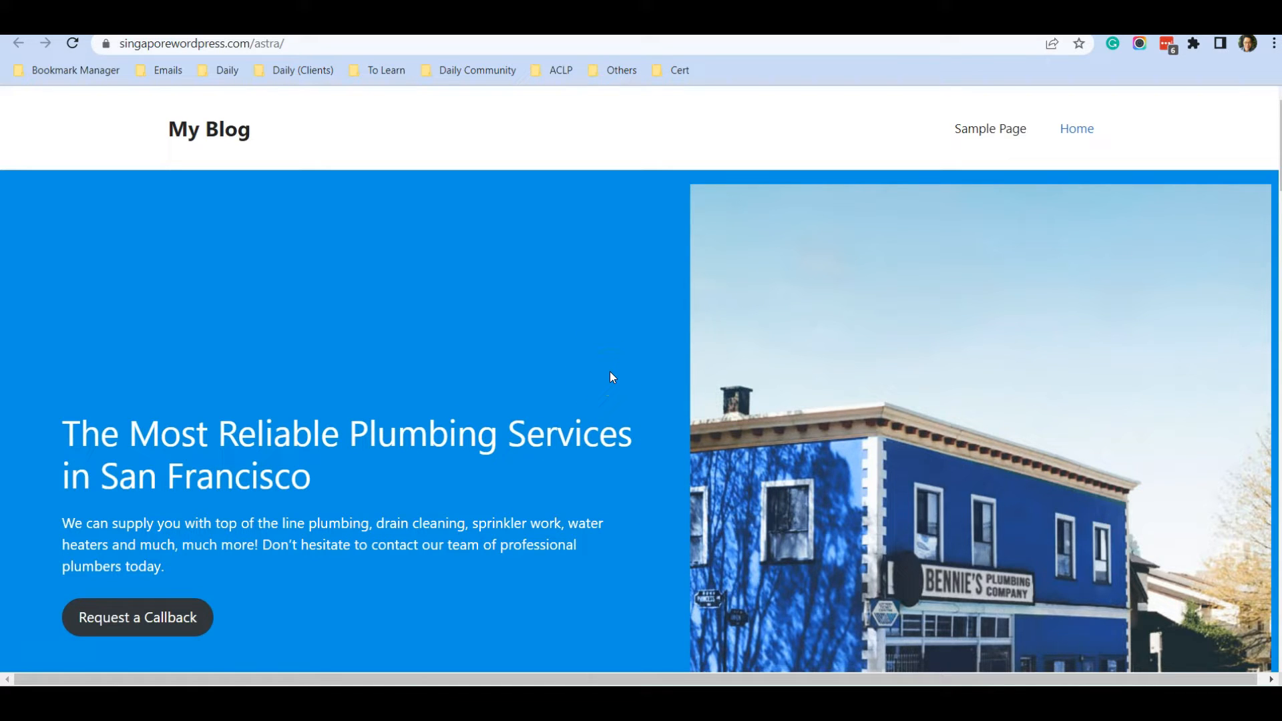
- Look over the current admin screens before heading to the plugin area
scroll("down", 3)
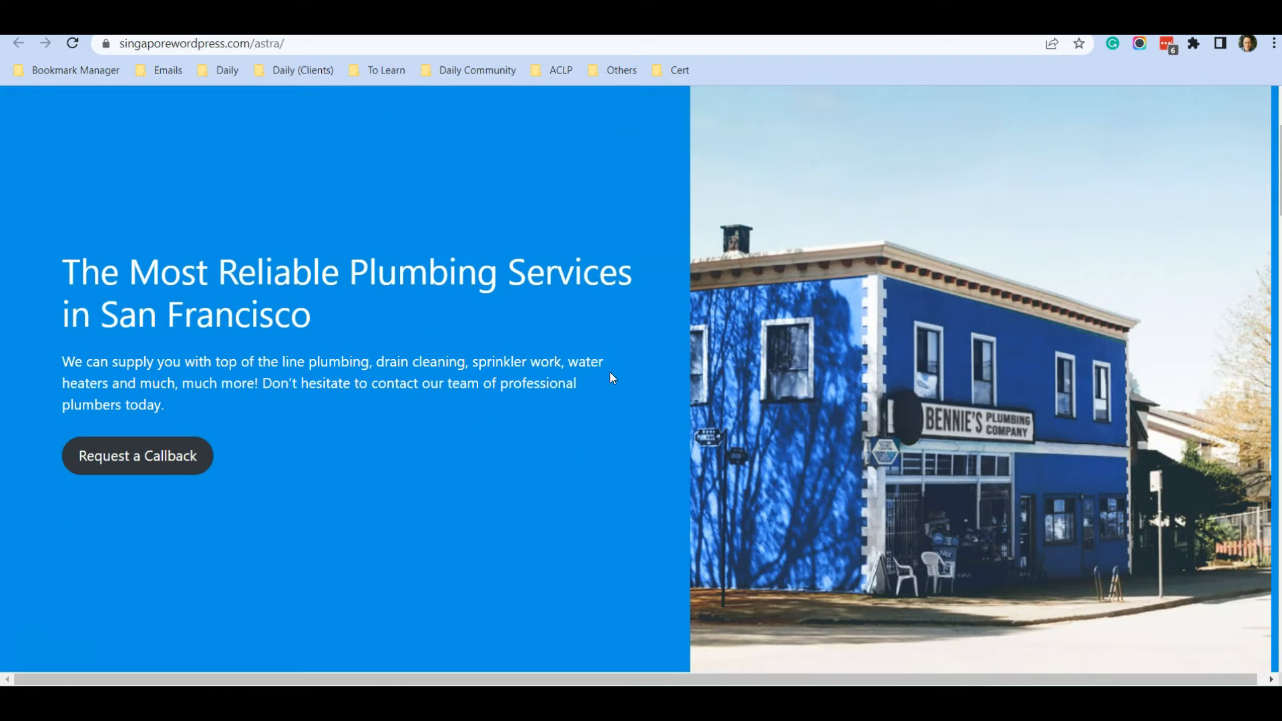
scroll("up", 3)
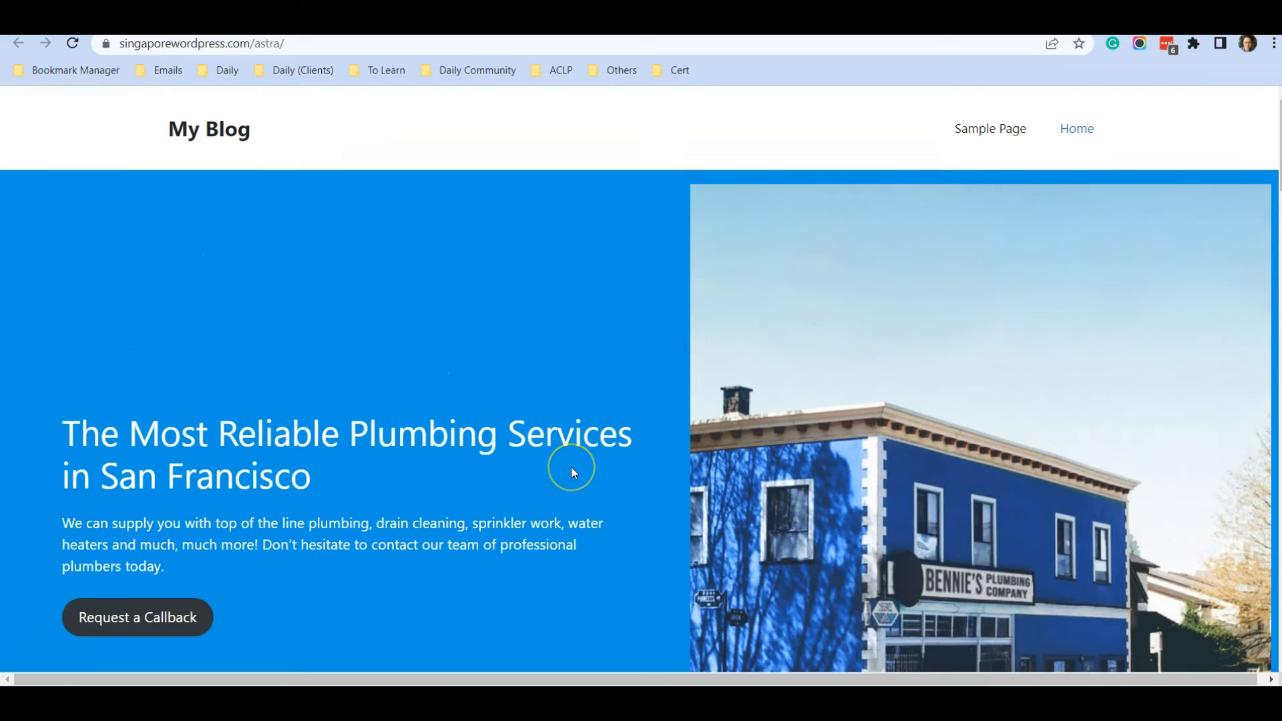
mouse_move(573, 472)
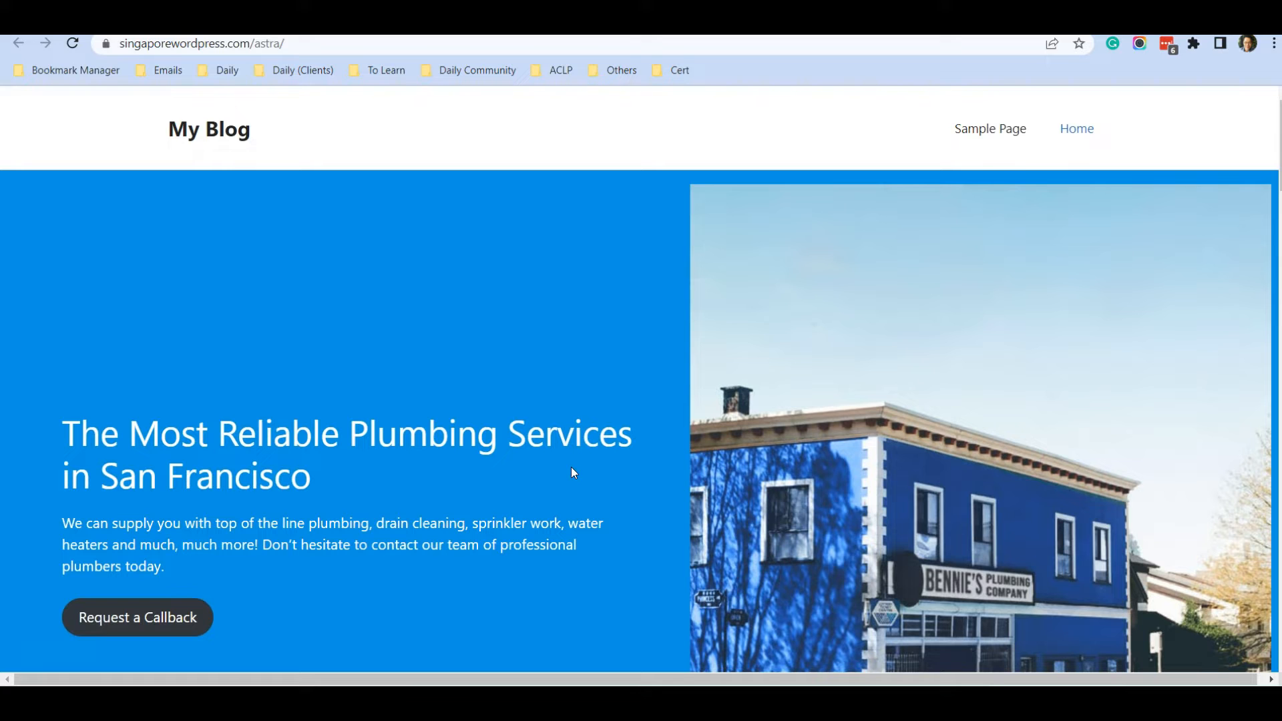
left_click(553, 419)
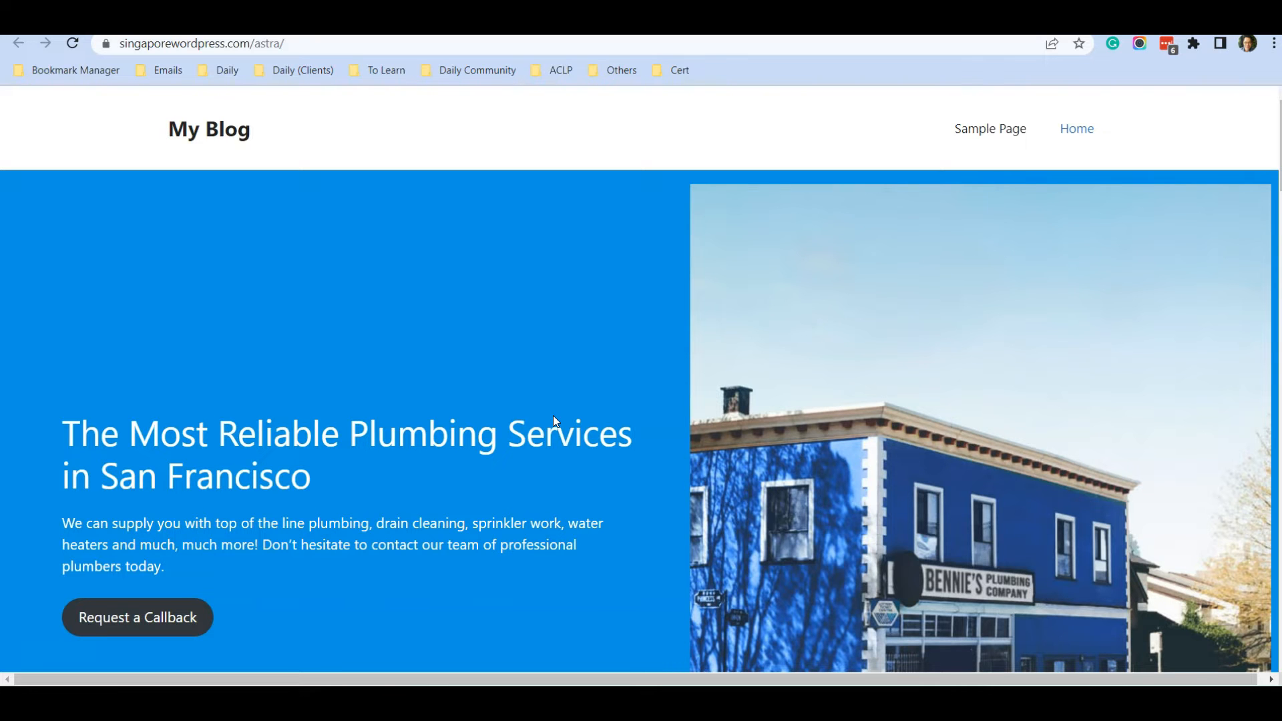
scroll("down", 3)
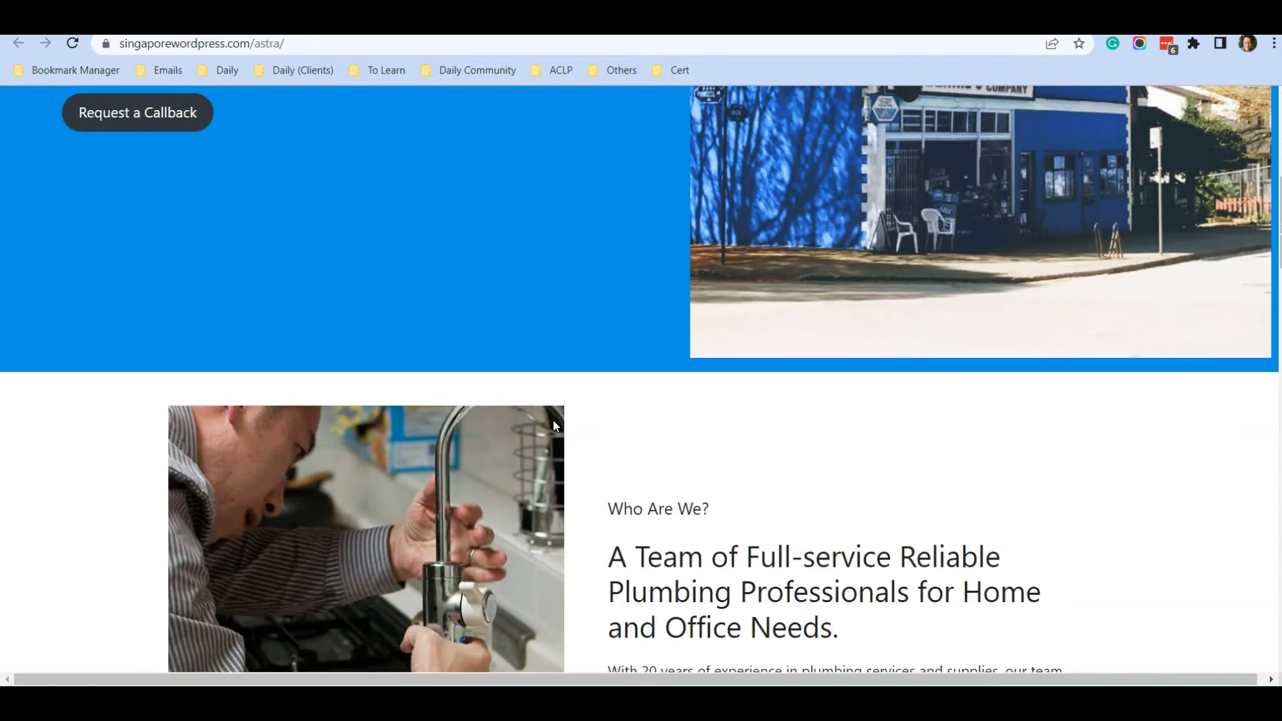
scroll("down", 3)
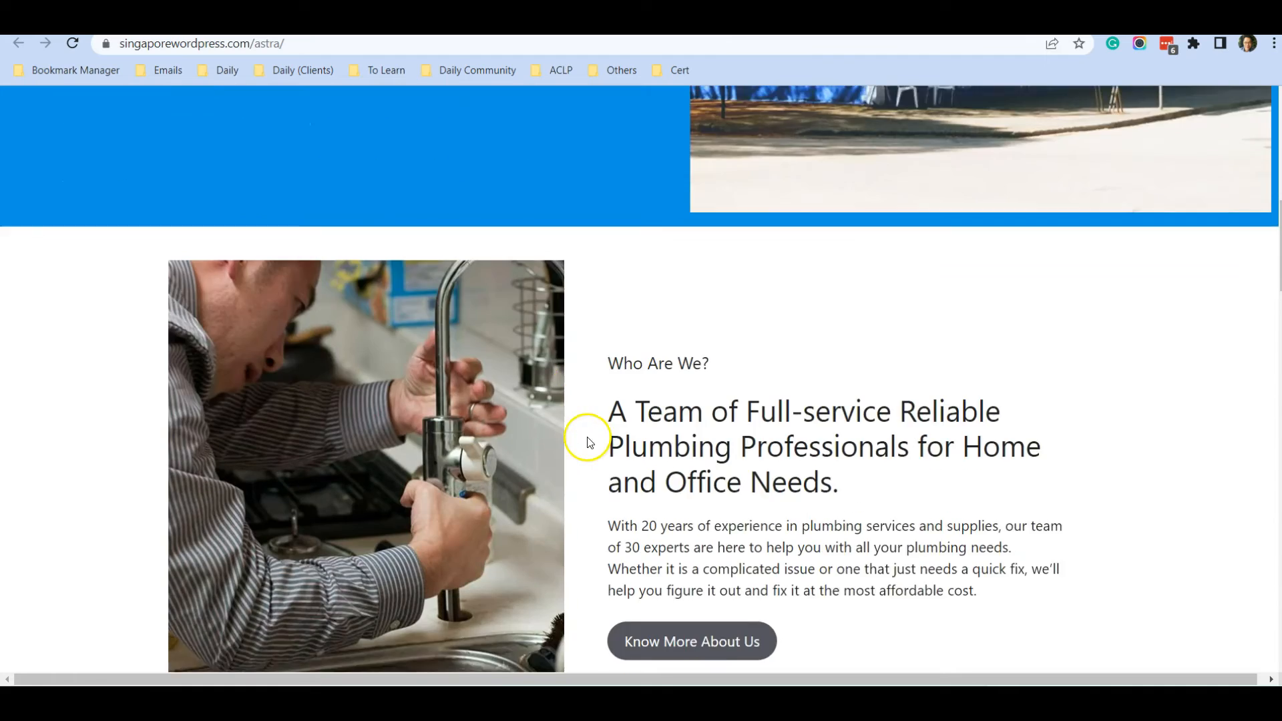
scroll("up", 3)
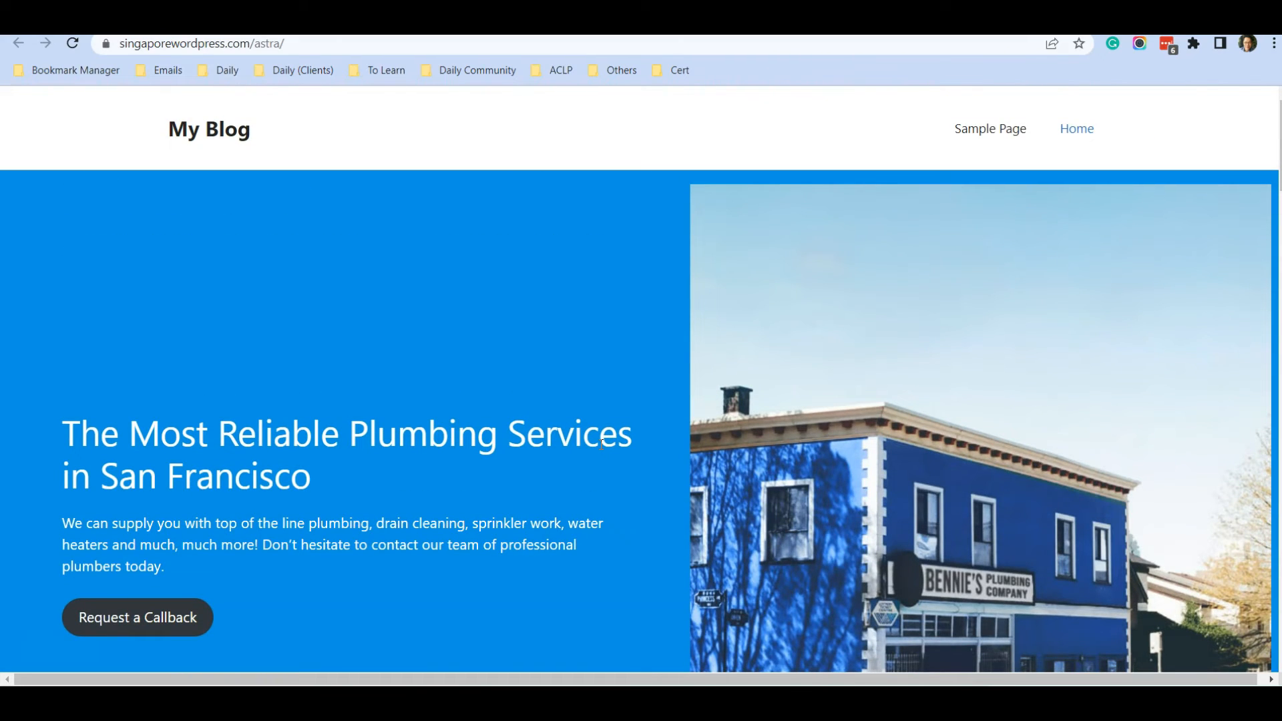
mouse_move(632, 324)
type("wp-admin/")
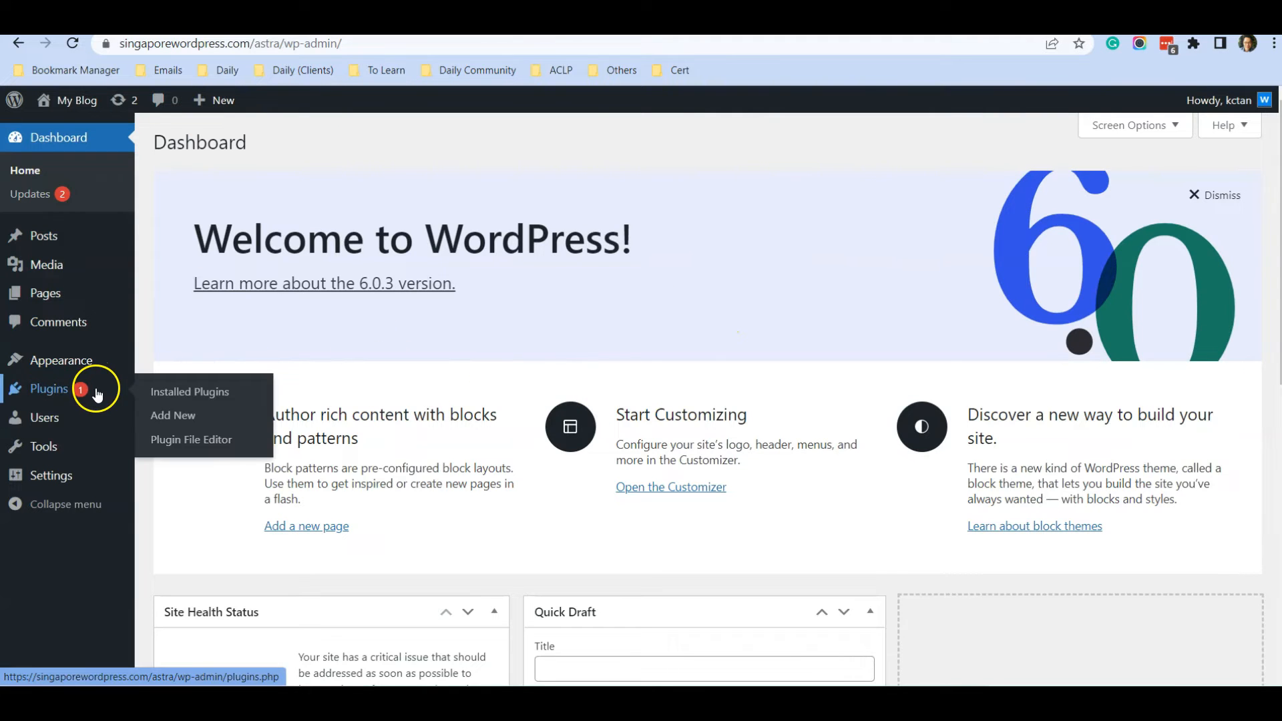
- Search the Add Plugins directory for 'wp reset' to find Advanced WordPress Reset
left_click(174, 416)
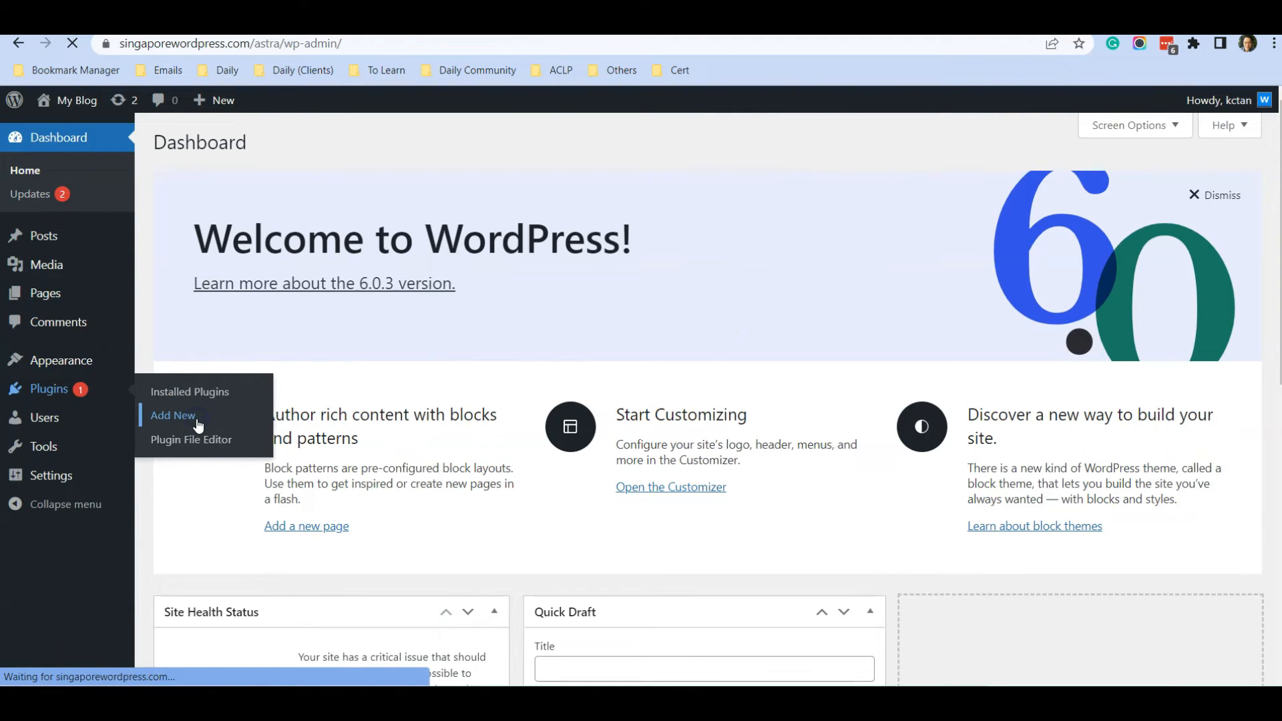
left_click(172, 415)
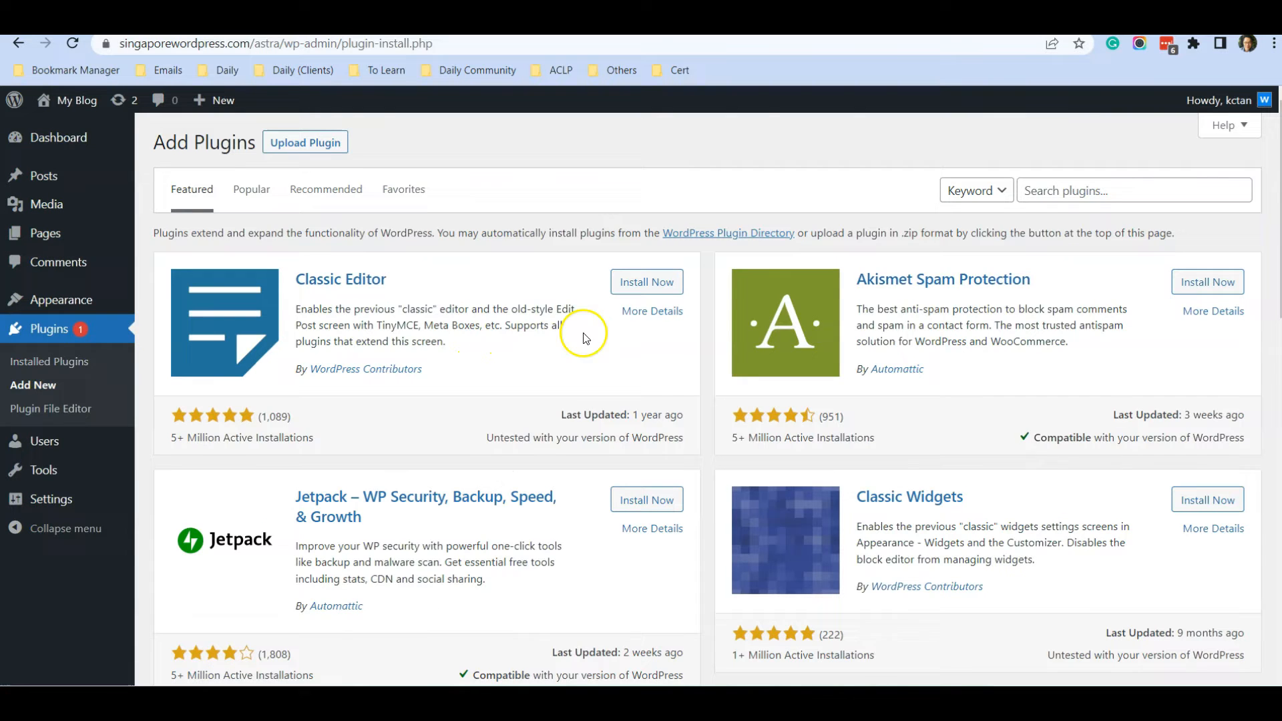
left_click(1133, 190)
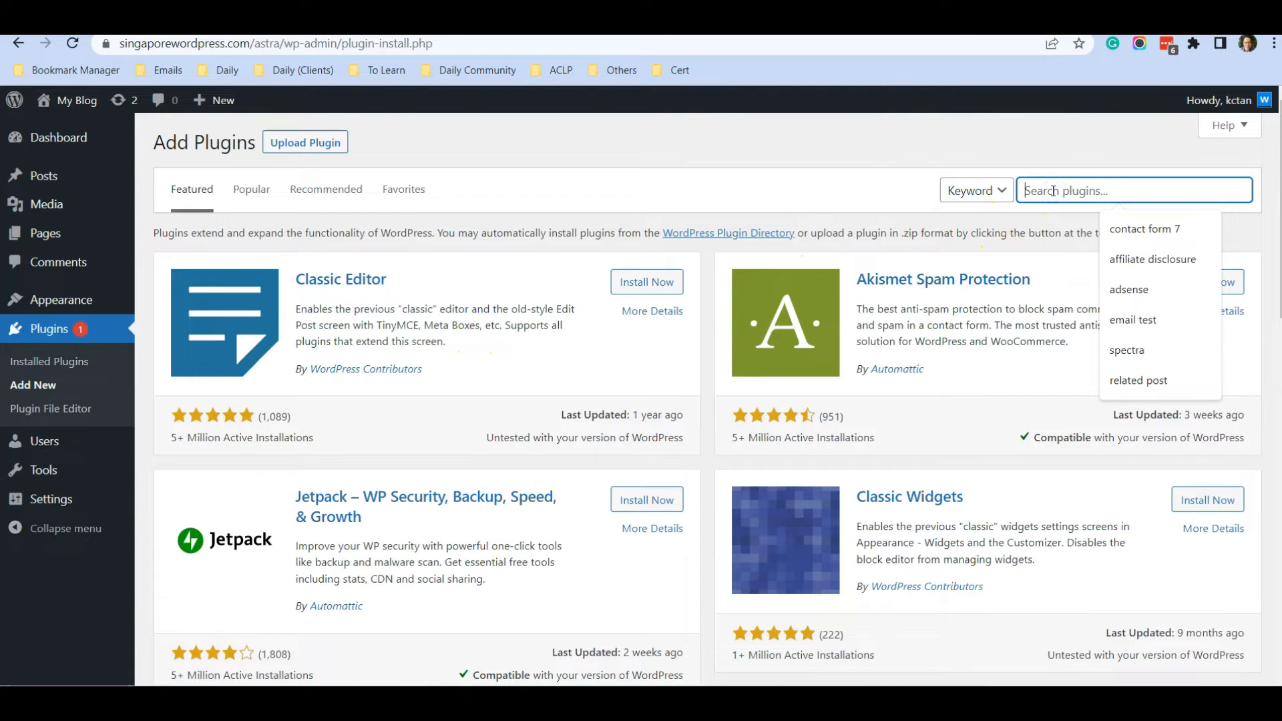
type("wp")
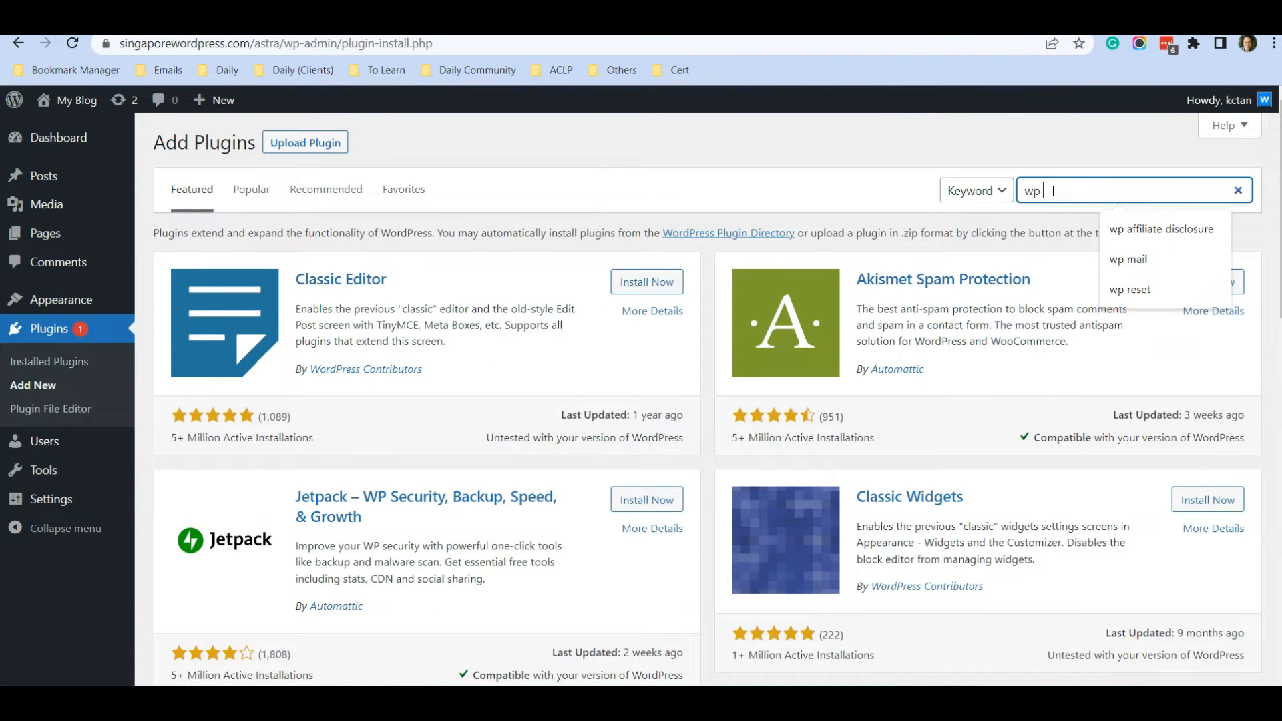
left_click(1131, 290)
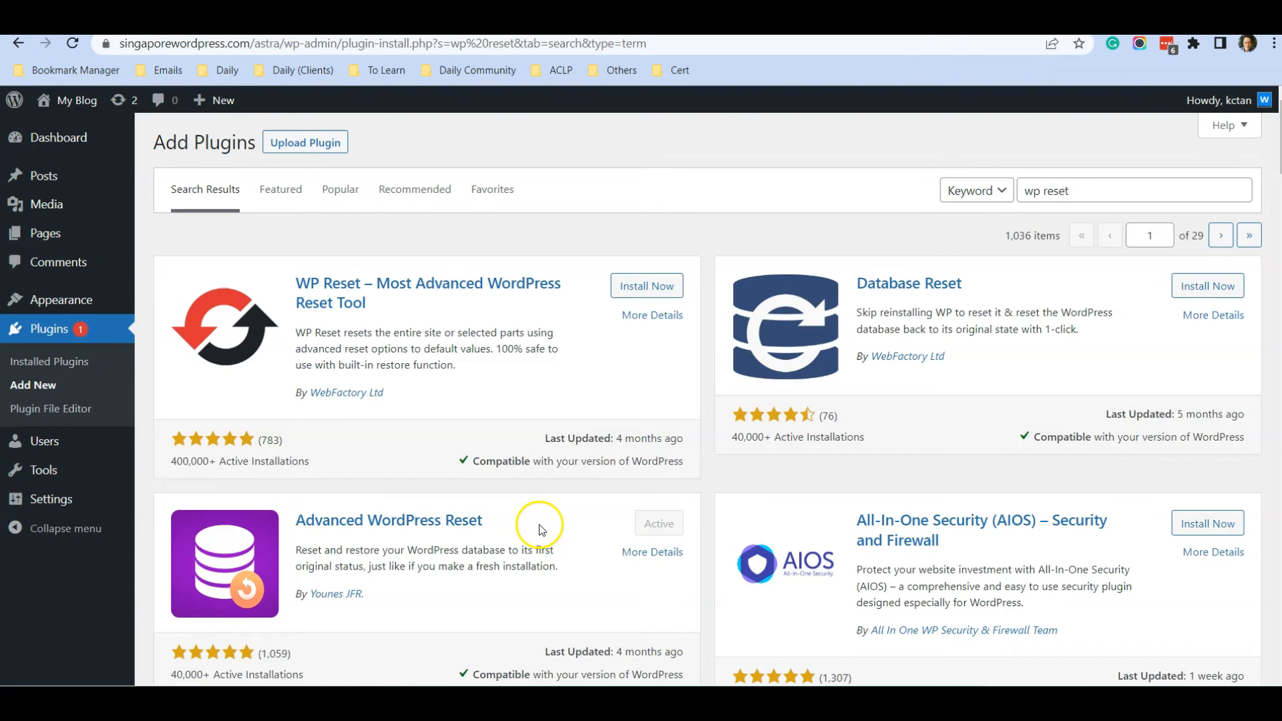
mouse_move(513, 548)
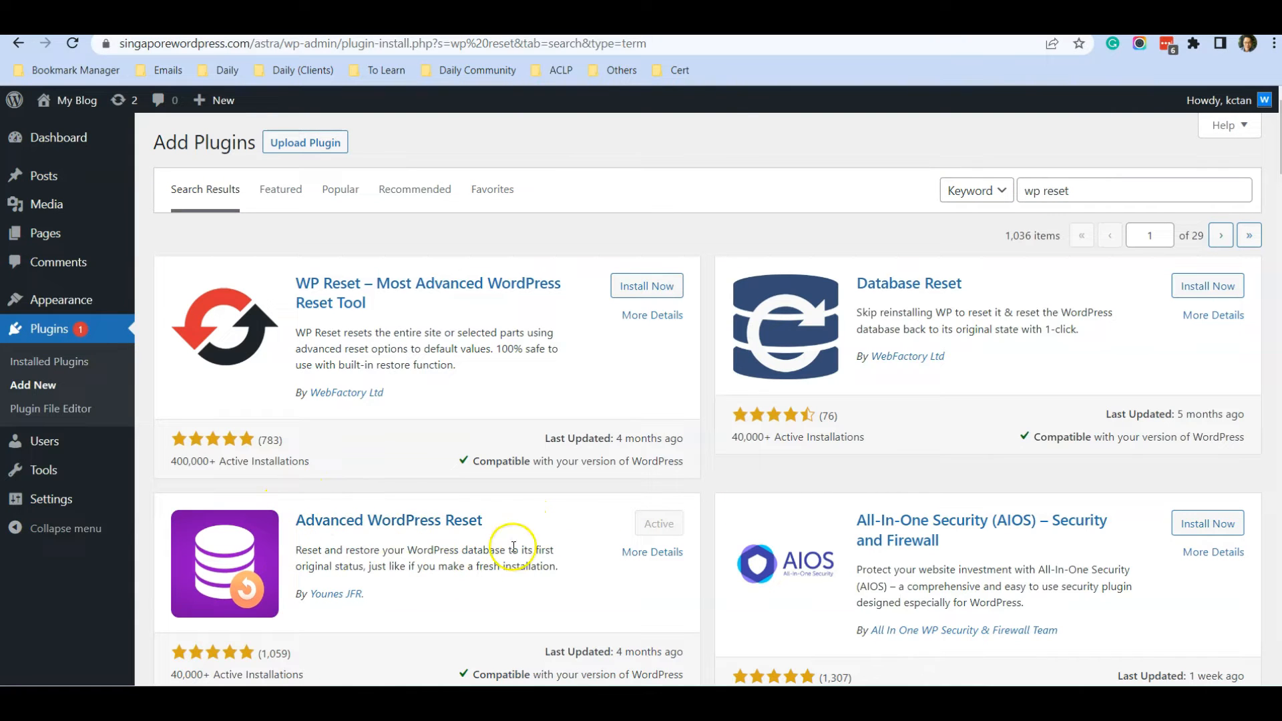
mouse_move(309, 544)
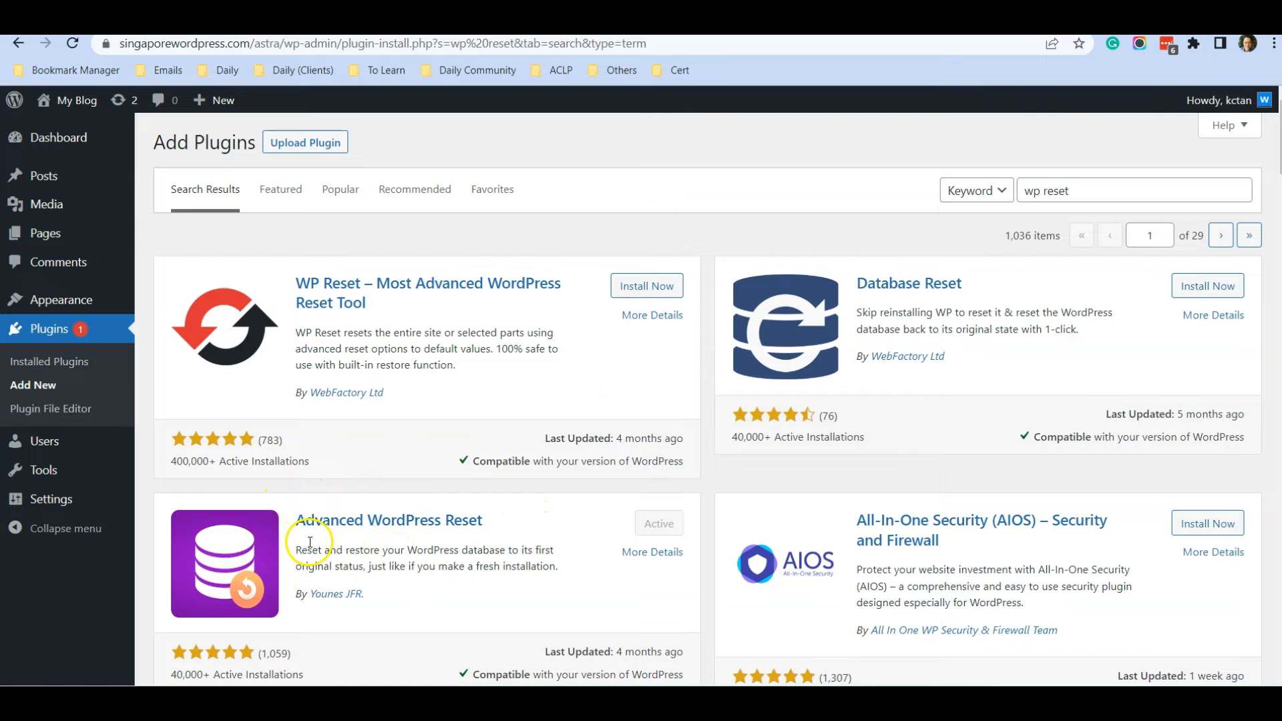
mouse_move(469, 537)
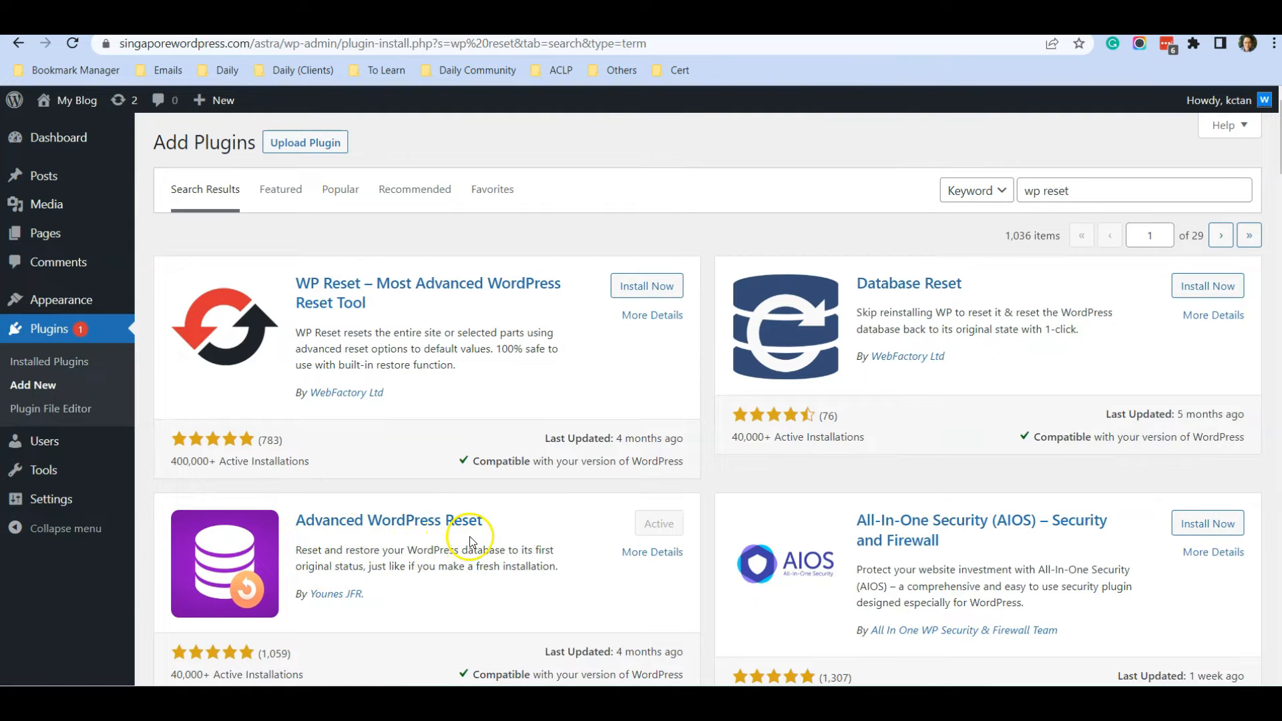
mouse_move(424, 552)
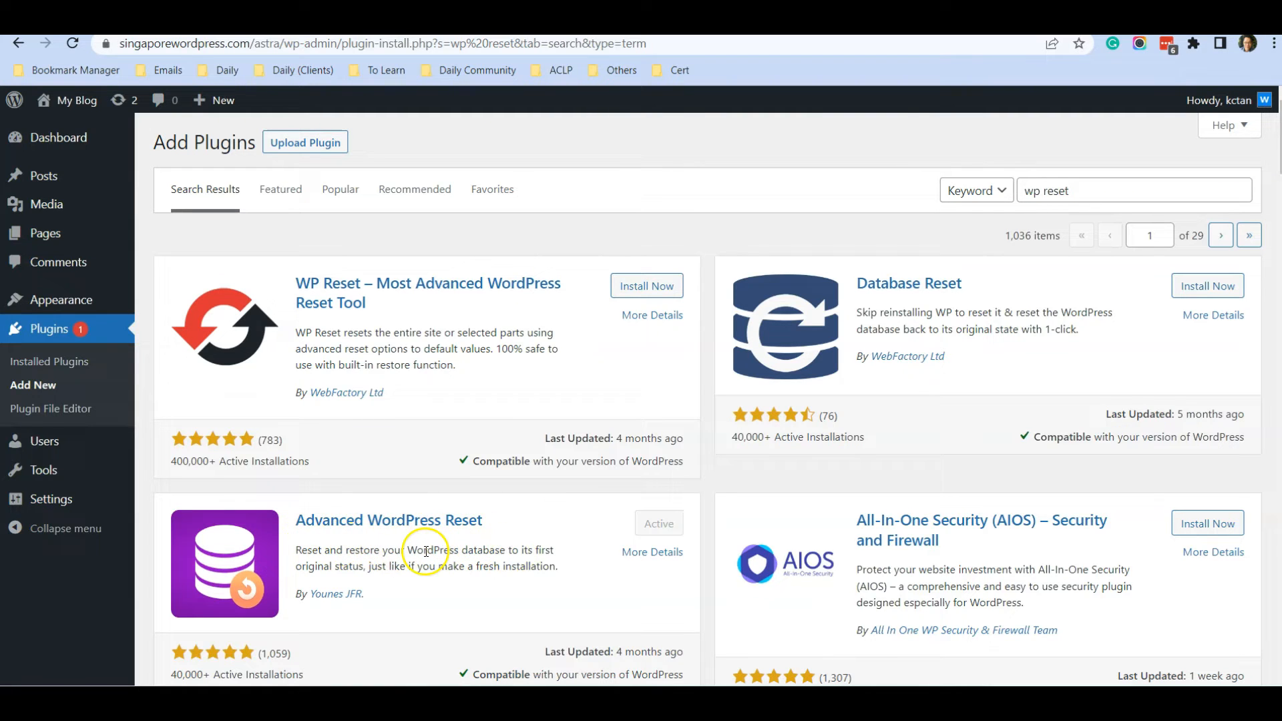
mouse_move(661, 528)
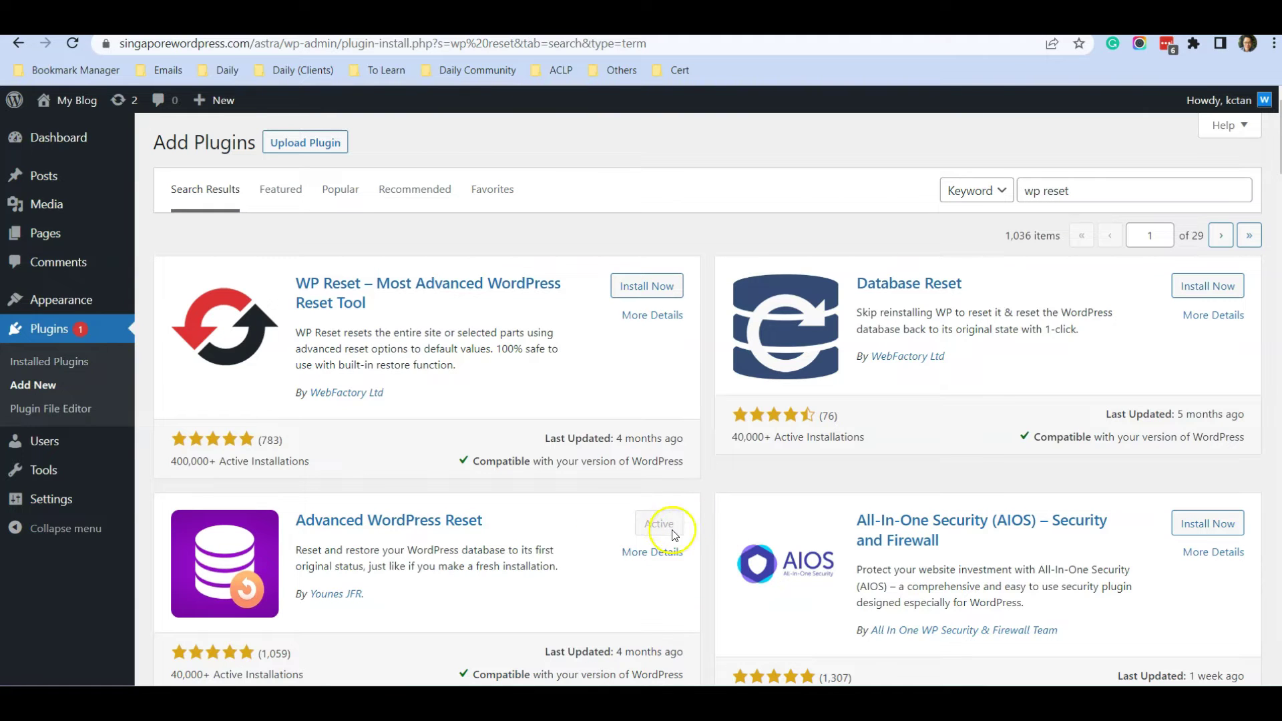
mouse_move(640, 522)
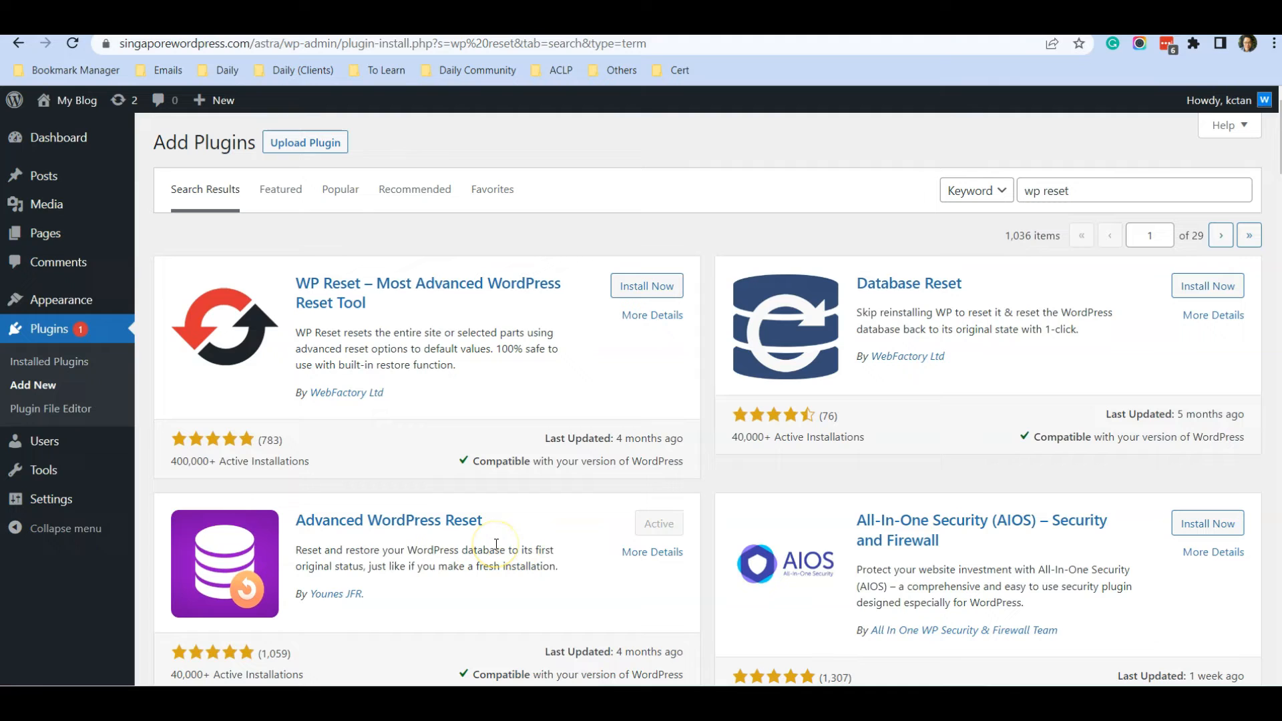
mouse_move(473, 558)
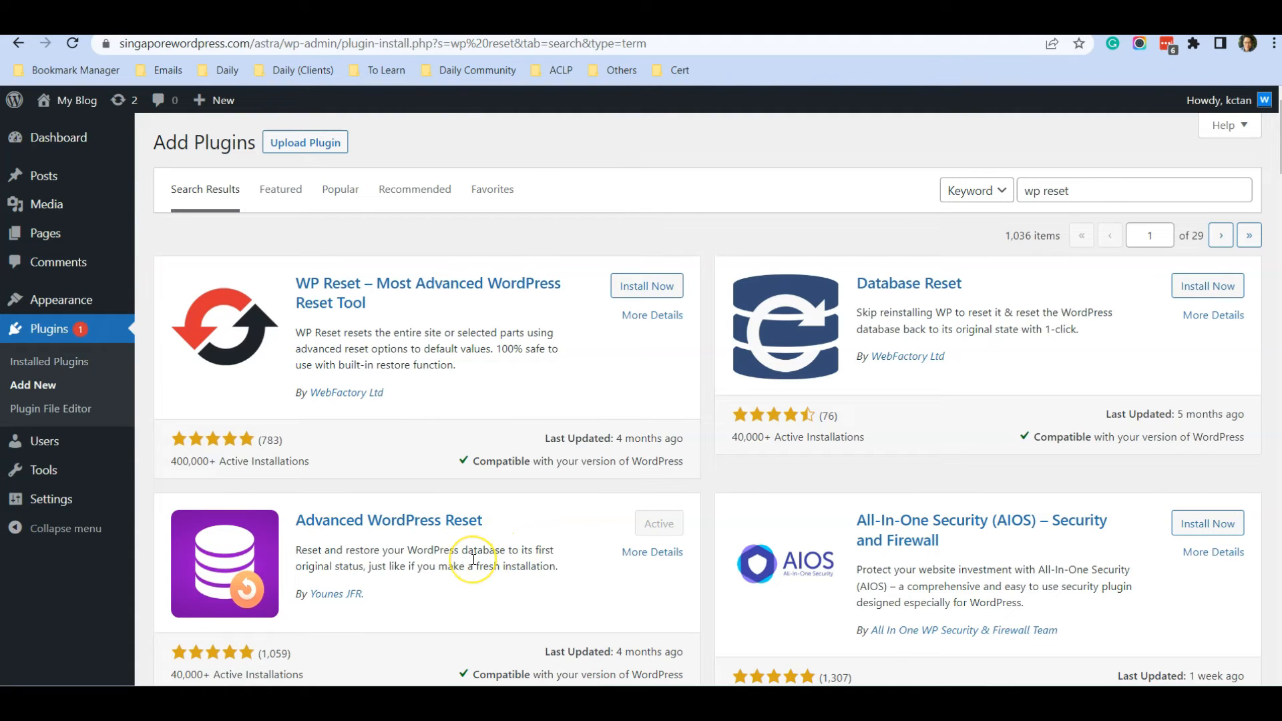
mouse_move(470, 562)
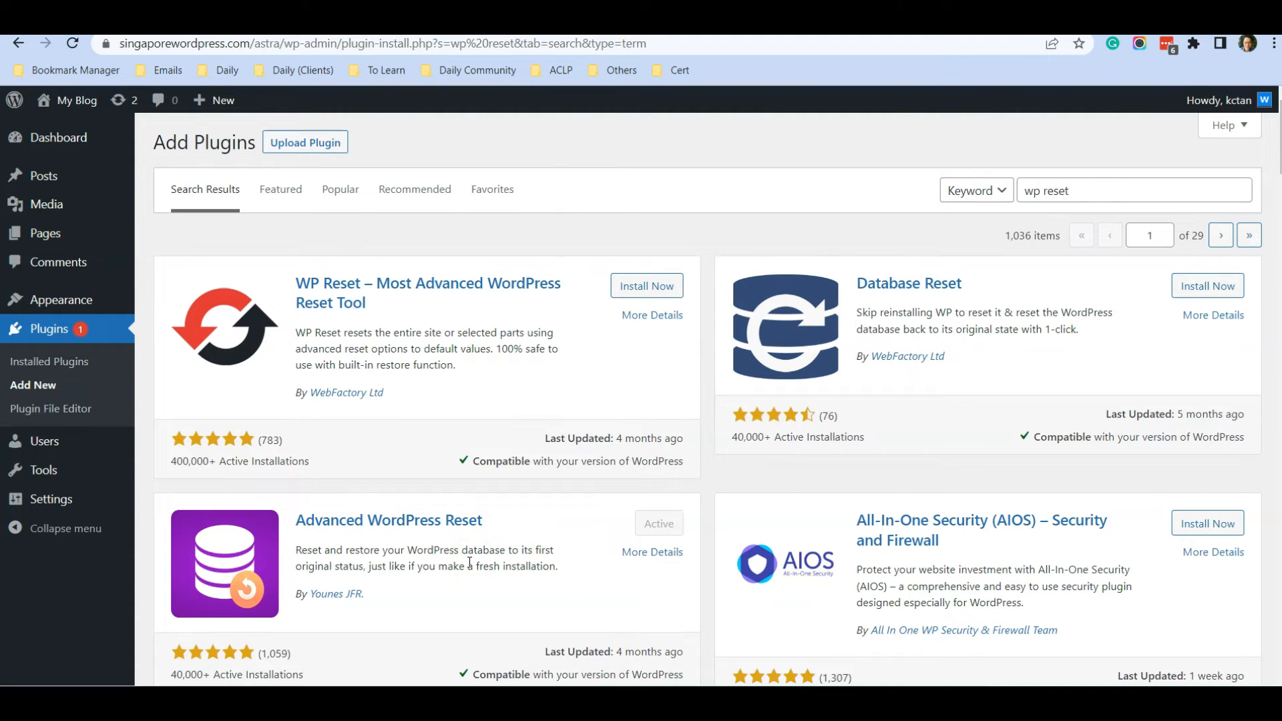
- Go to Tools > Advanced WP Reset and fill the confirmation field with 'reset'
scroll("down", 3)
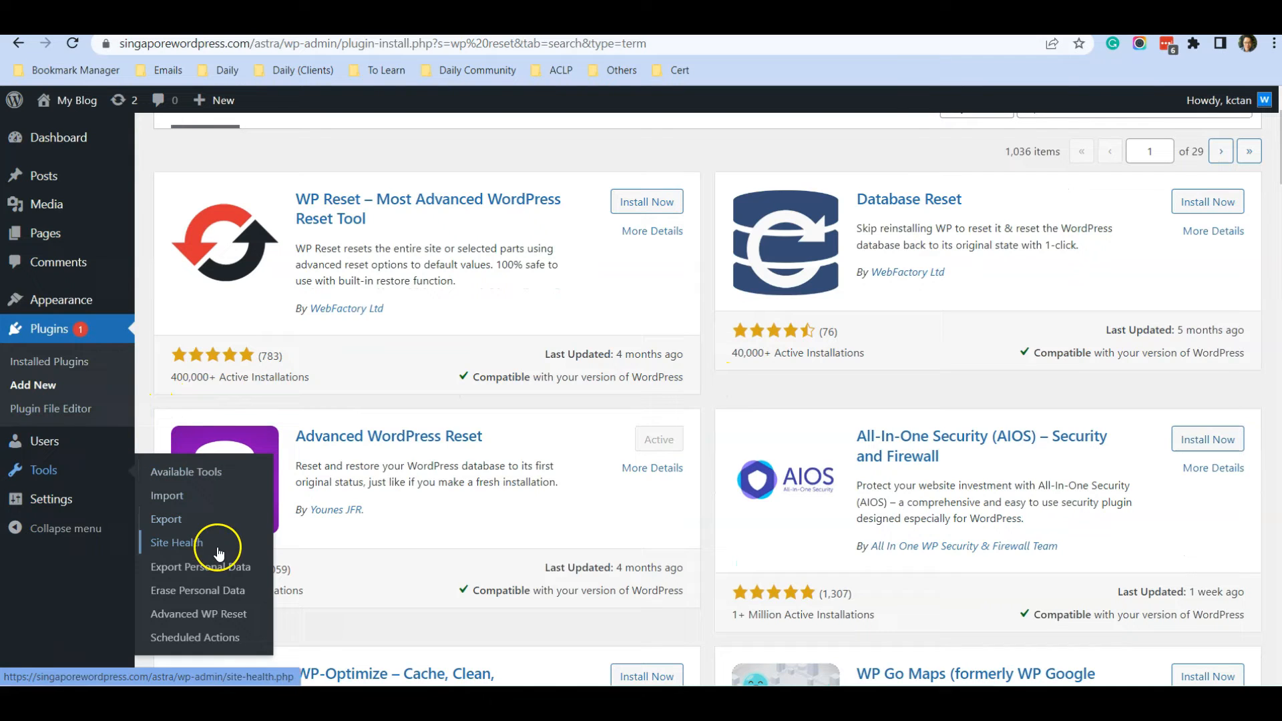
mouse_move(200, 615)
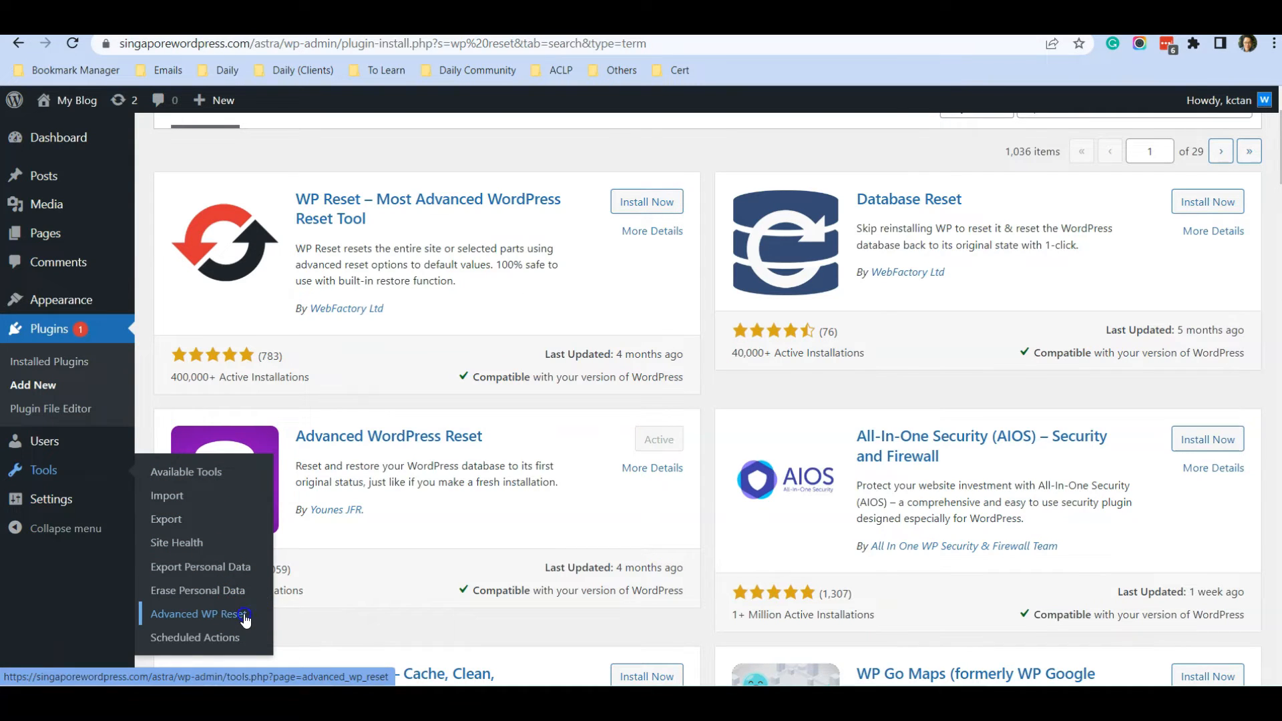
left_click(197, 614)
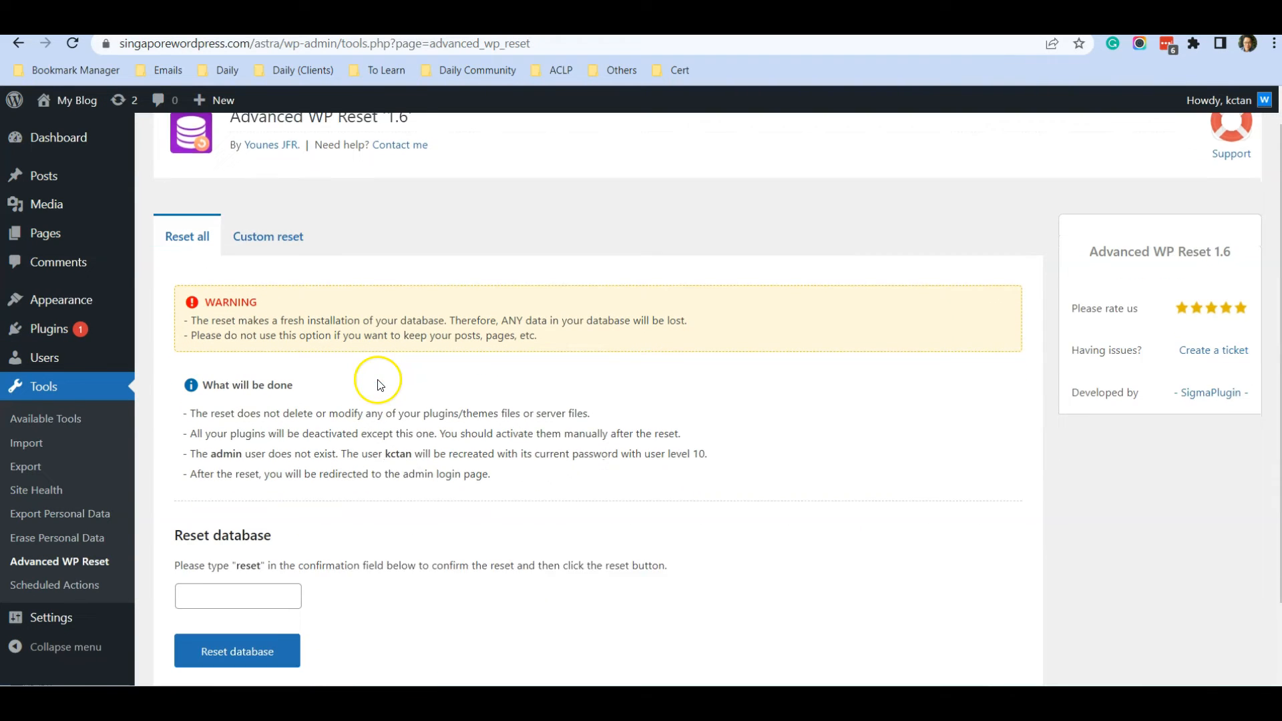
scroll("down", 3)
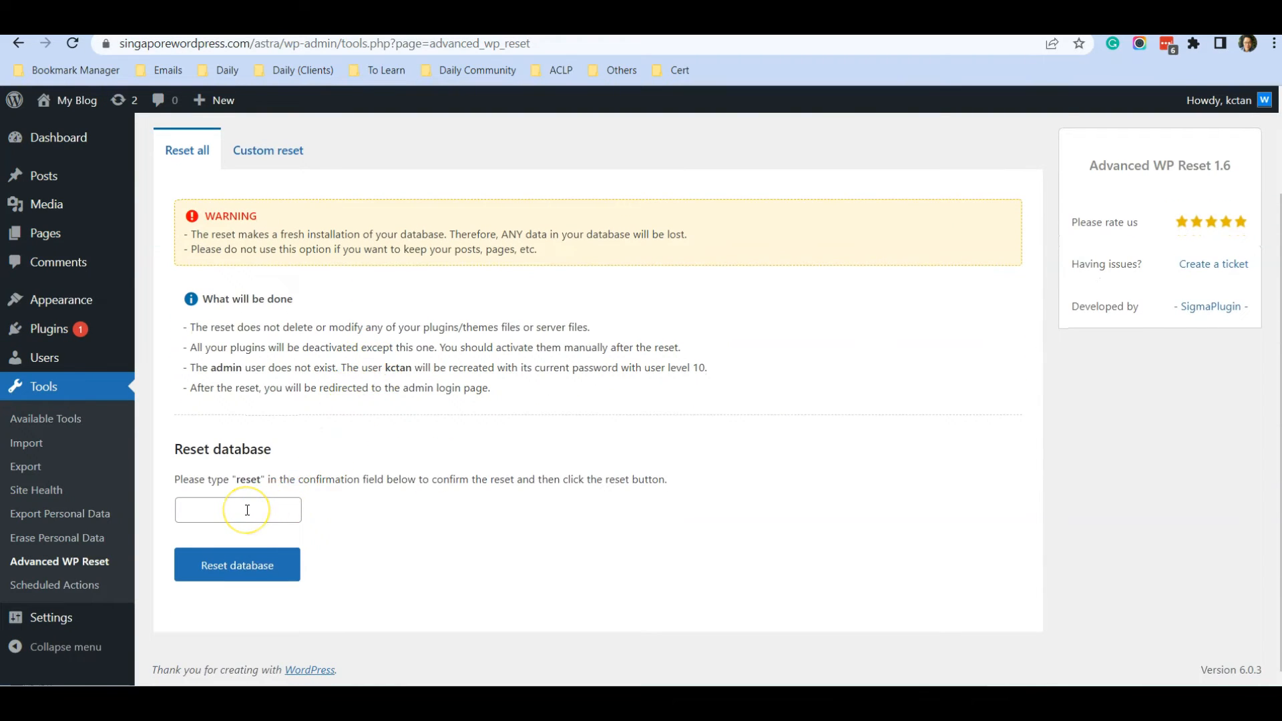
type("reset")
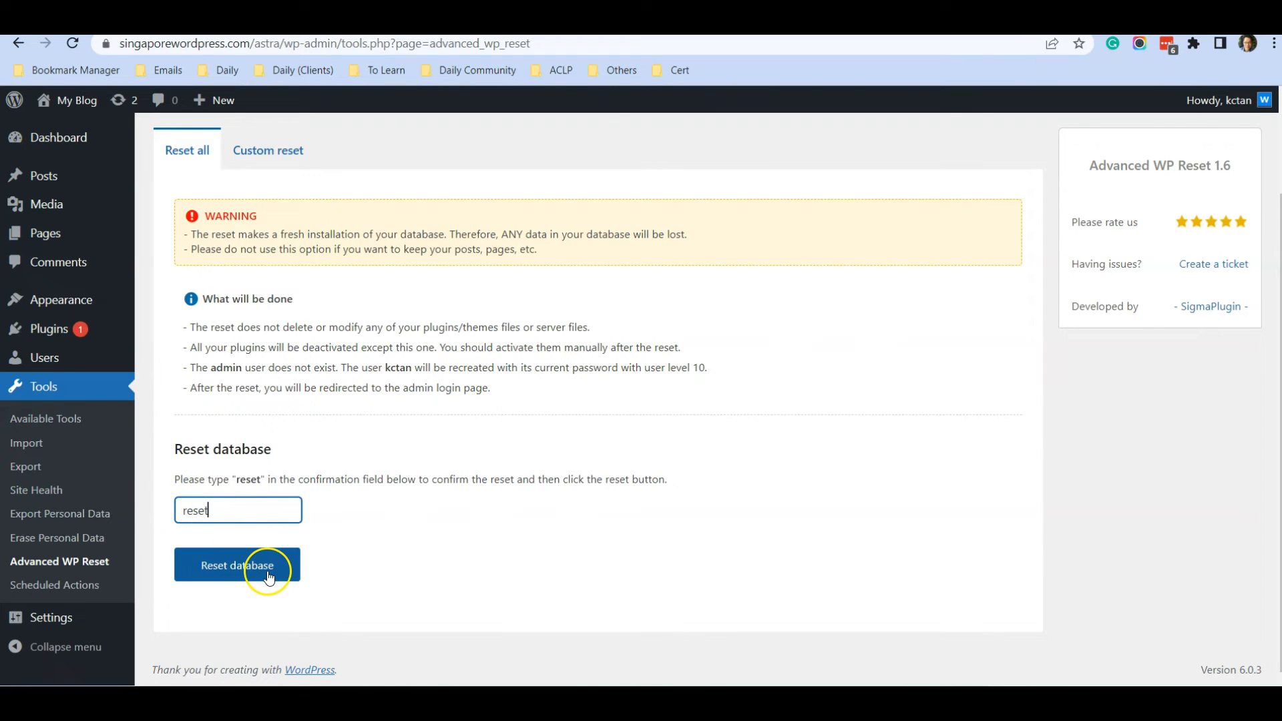
- Reset the database, confirming the irreversible action and acknowledging completion
left_click(237, 565)
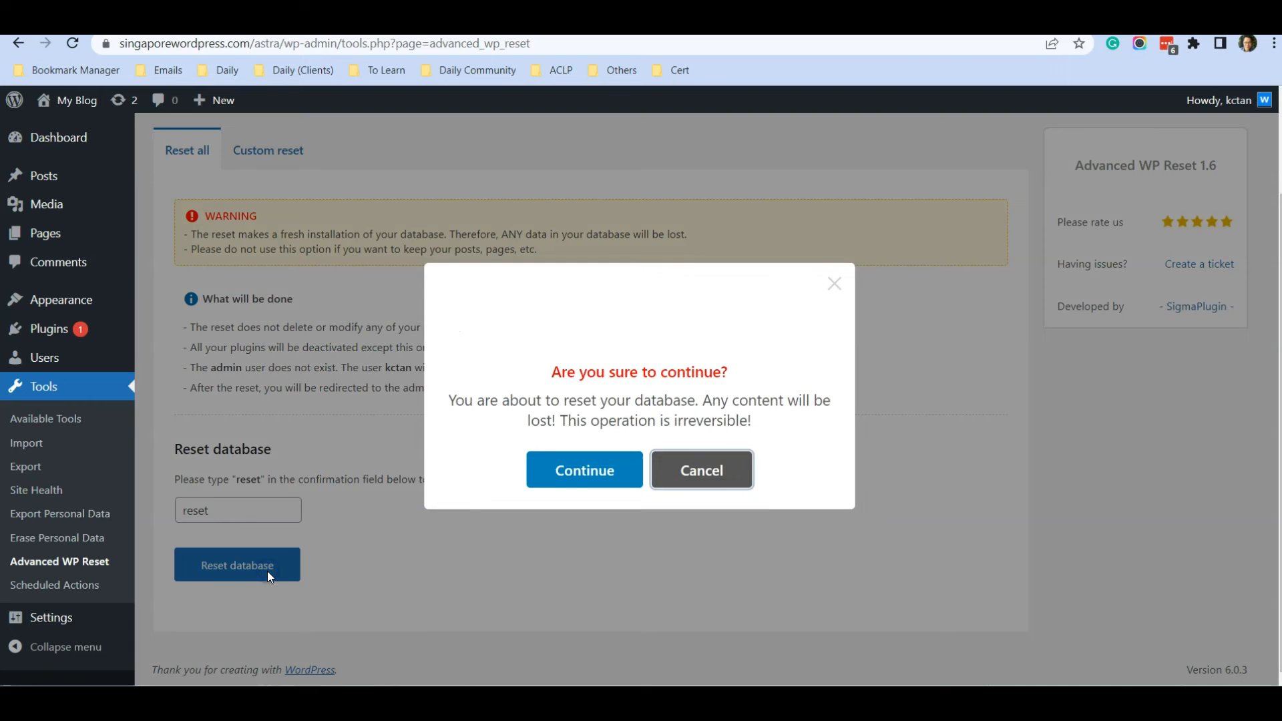
left_click(583, 470)
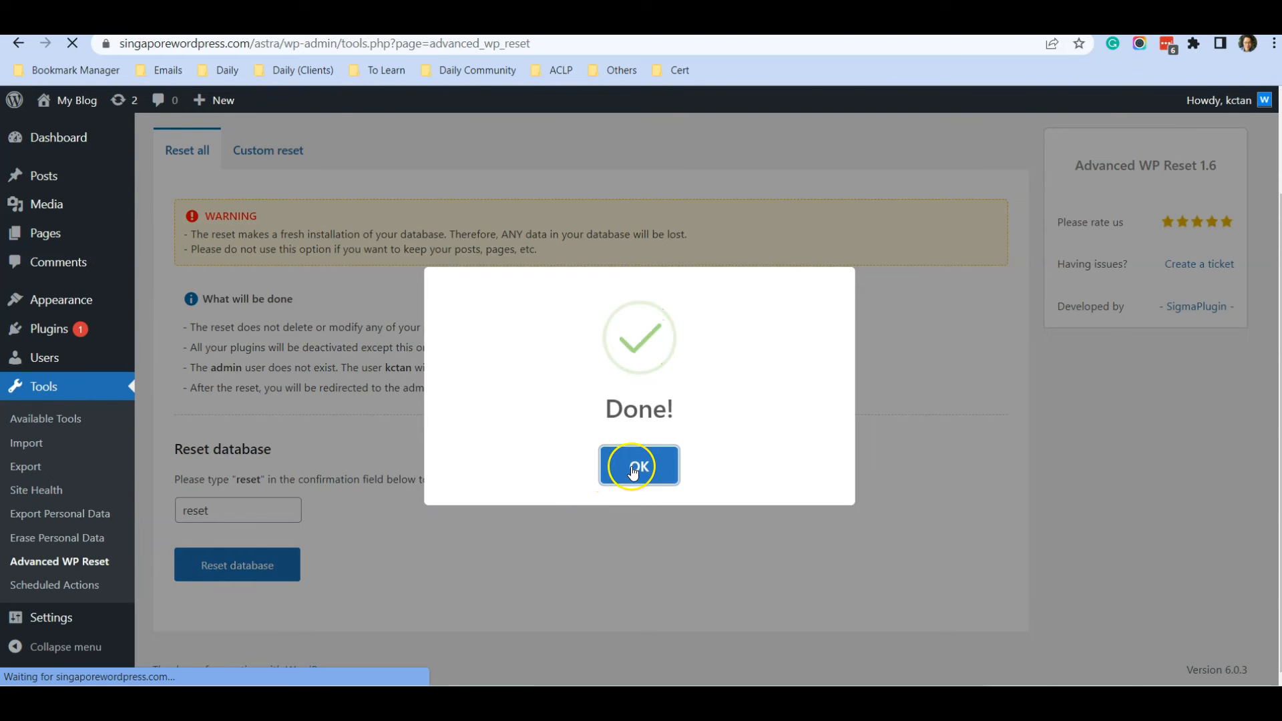
left_click(639, 466)
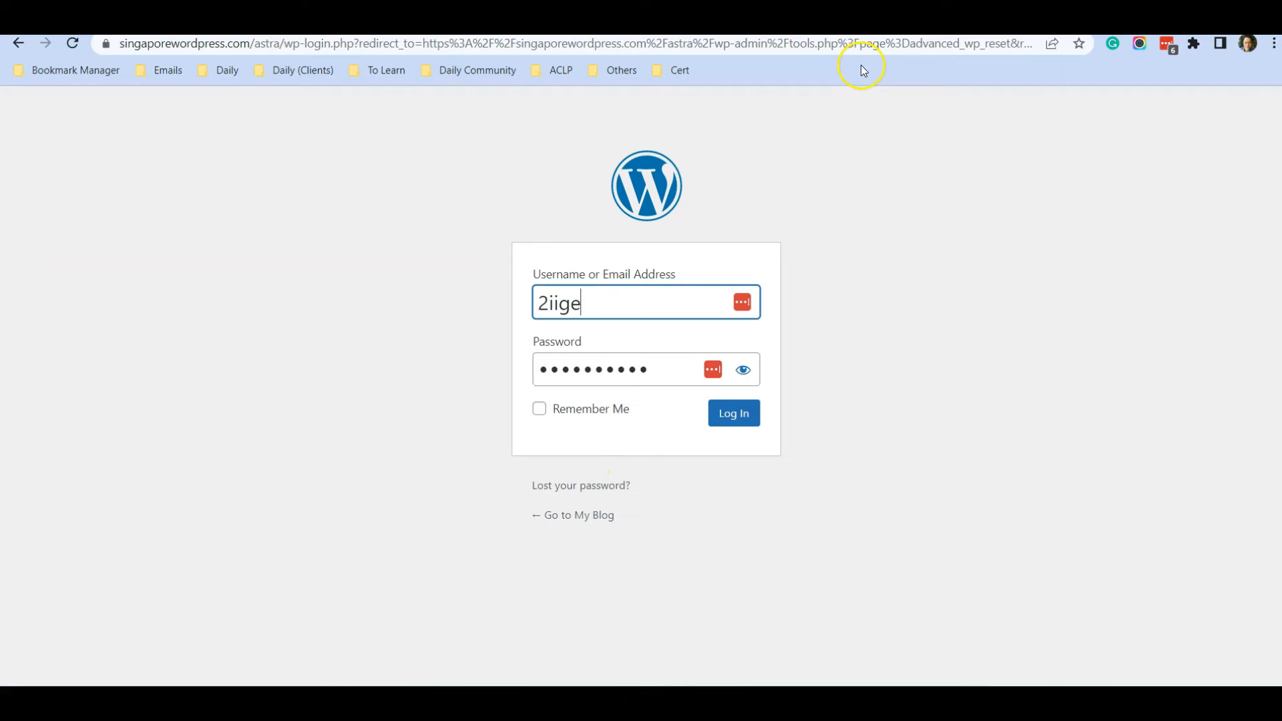
- View the reset site's public front page to check the default Hello world! post
left_click(733, 413)
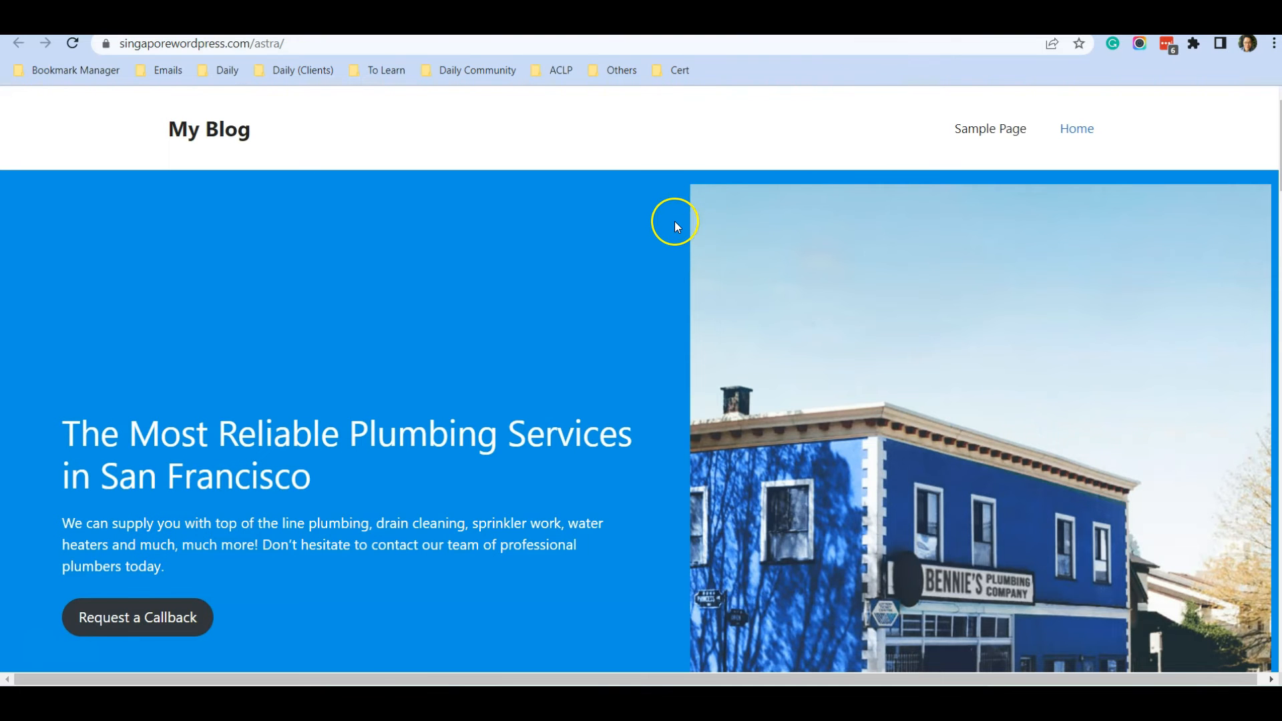
mouse_move(240, 135)
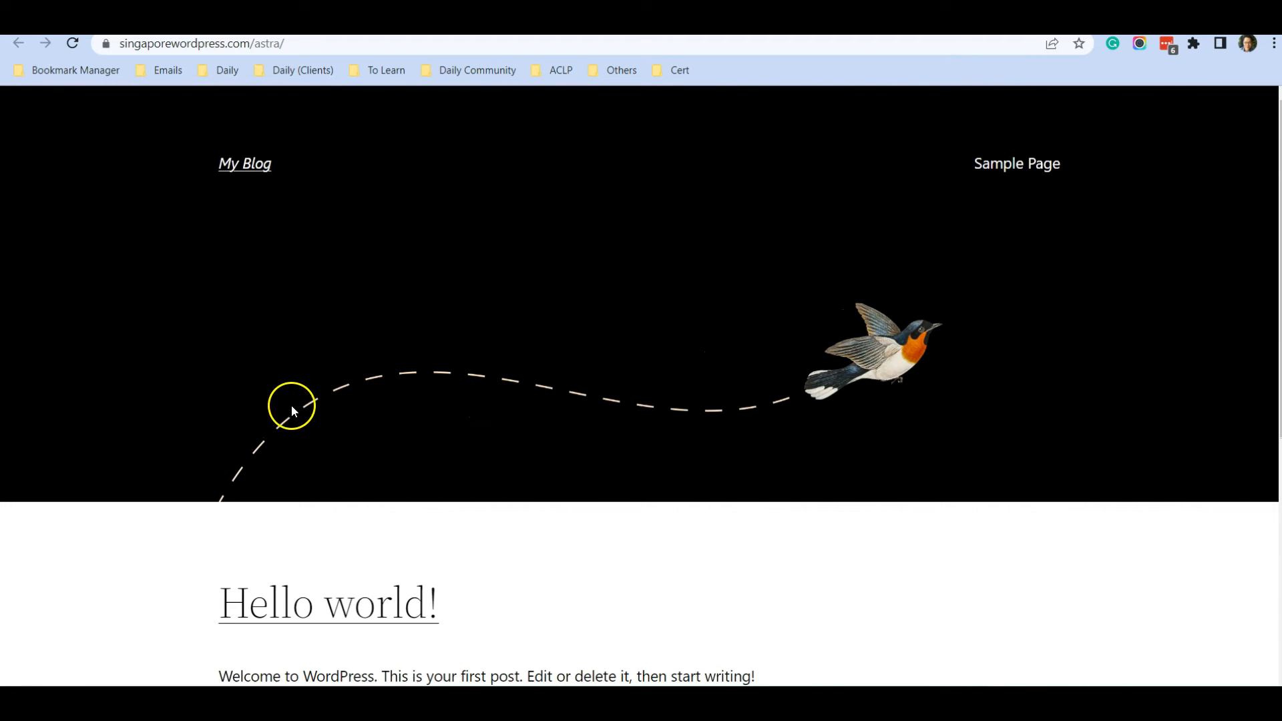
mouse_move(542, 283)
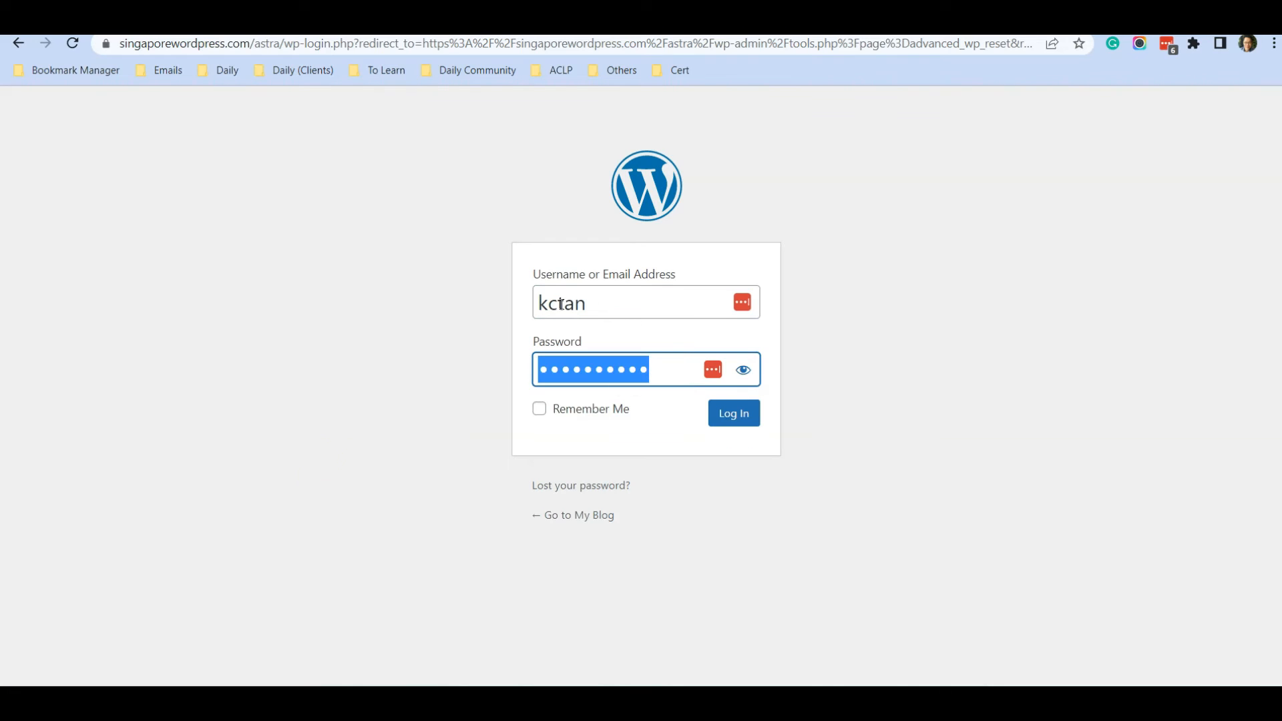
- Log back in to reach the Dashboard, declining the LastPass password-update prompt
left_click(733, 413)
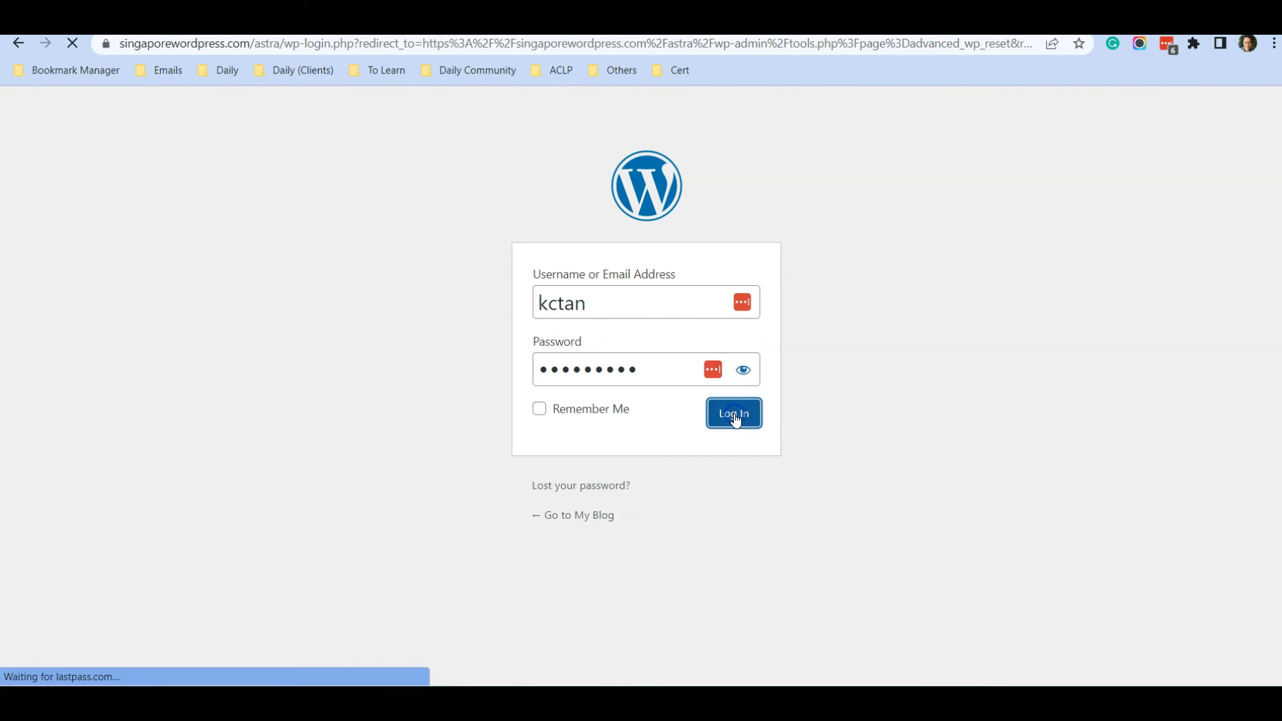
left_click(733, 412)
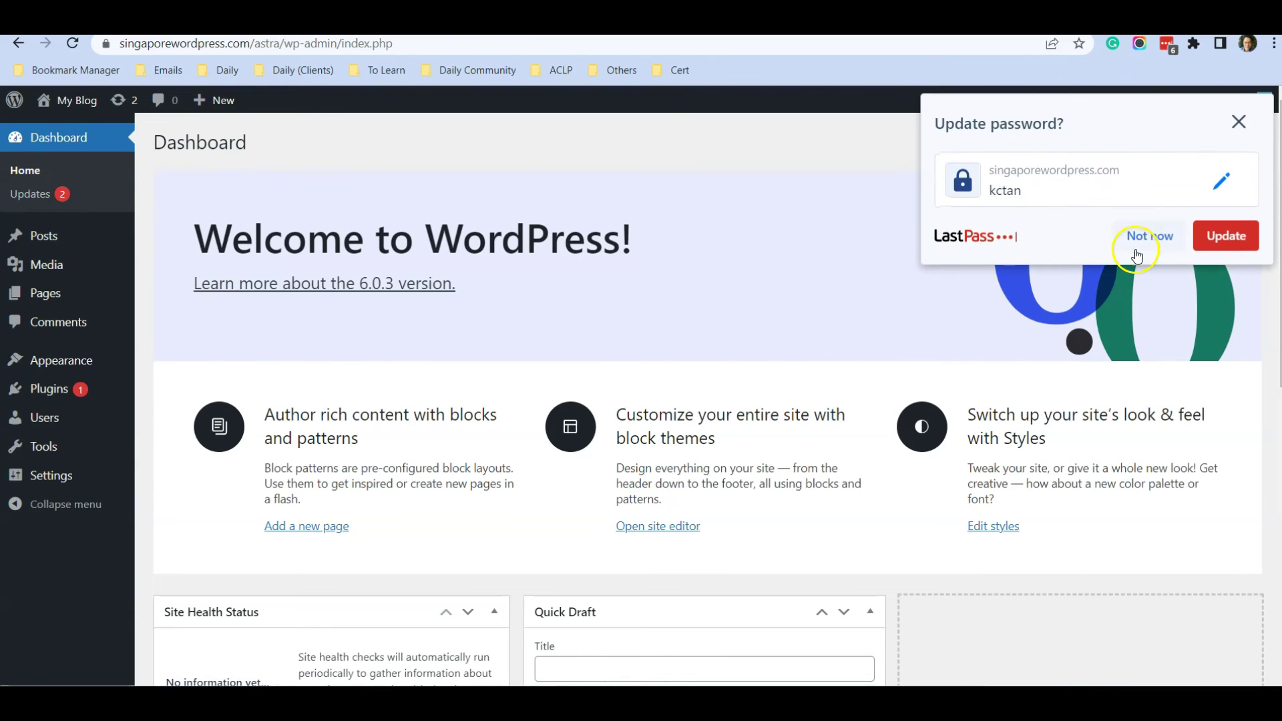
left_click(1147, 236)
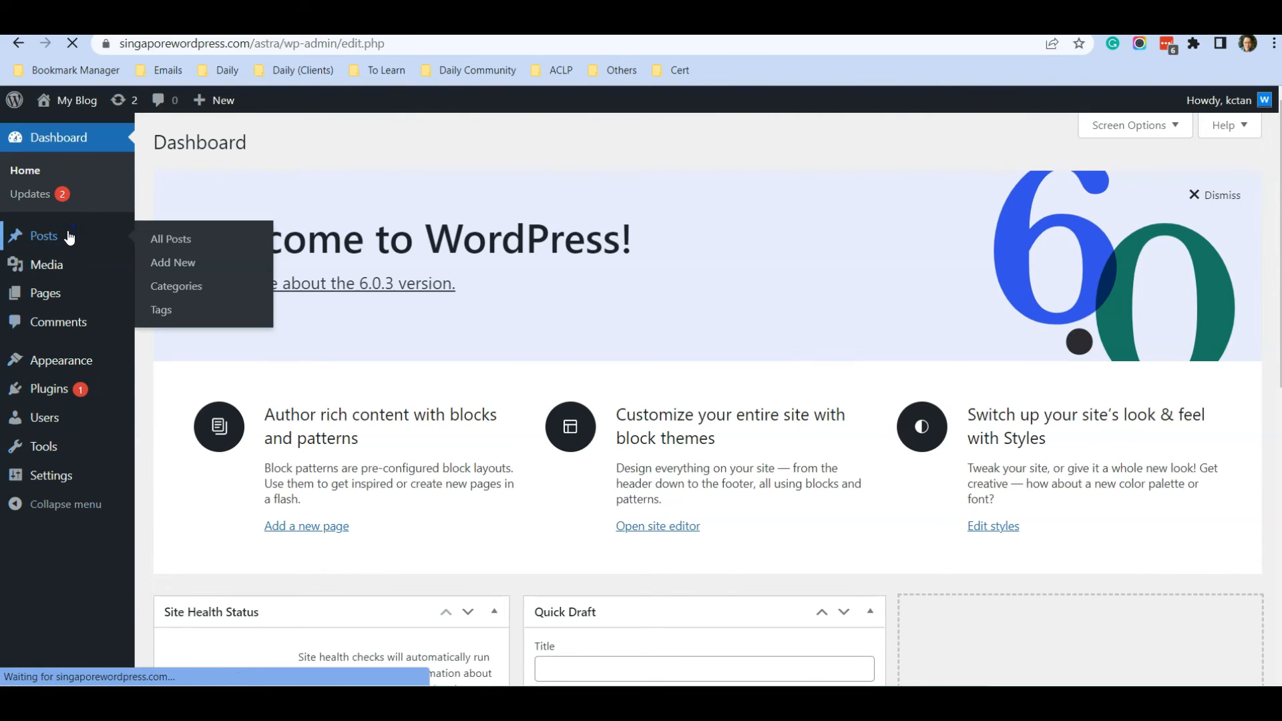
- Review All Posts (just Hello world!) then All Pages (Privacy Policy draft, Sample Page)
left_click(171, 239)
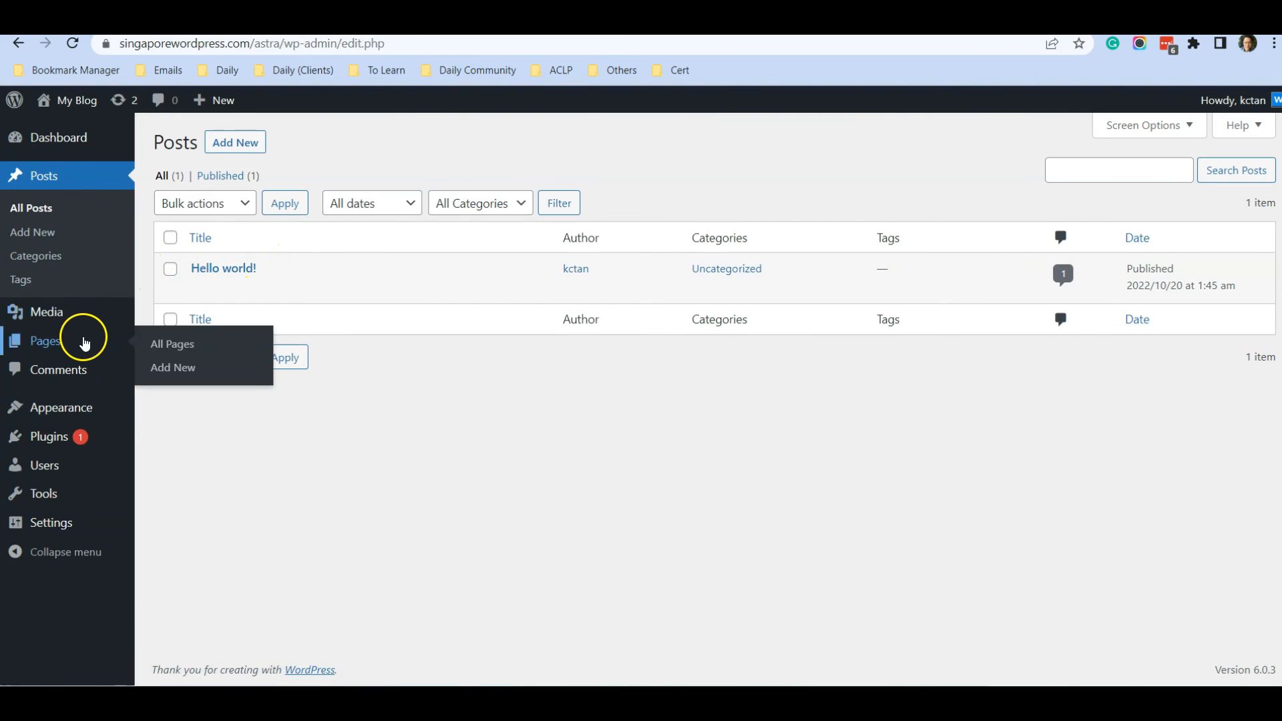
left_click(172, 343)
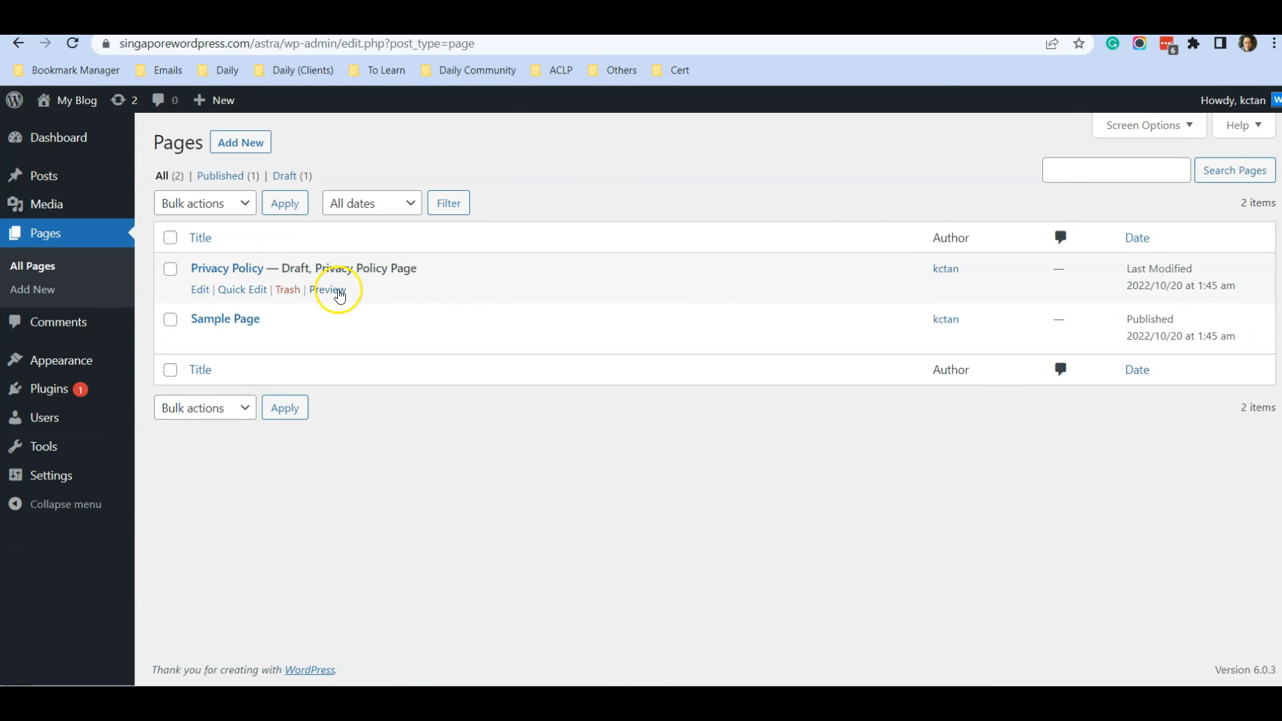
mouse_move(264, 297)
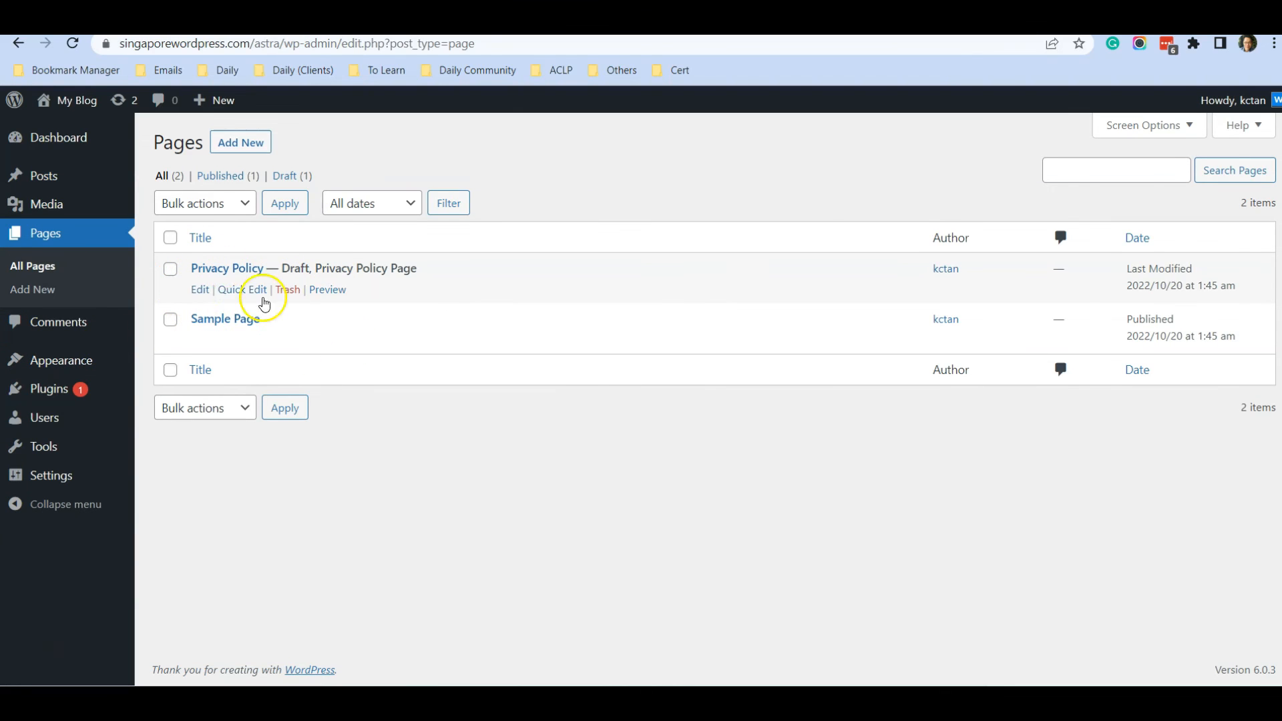
mouse_move(235, 281)
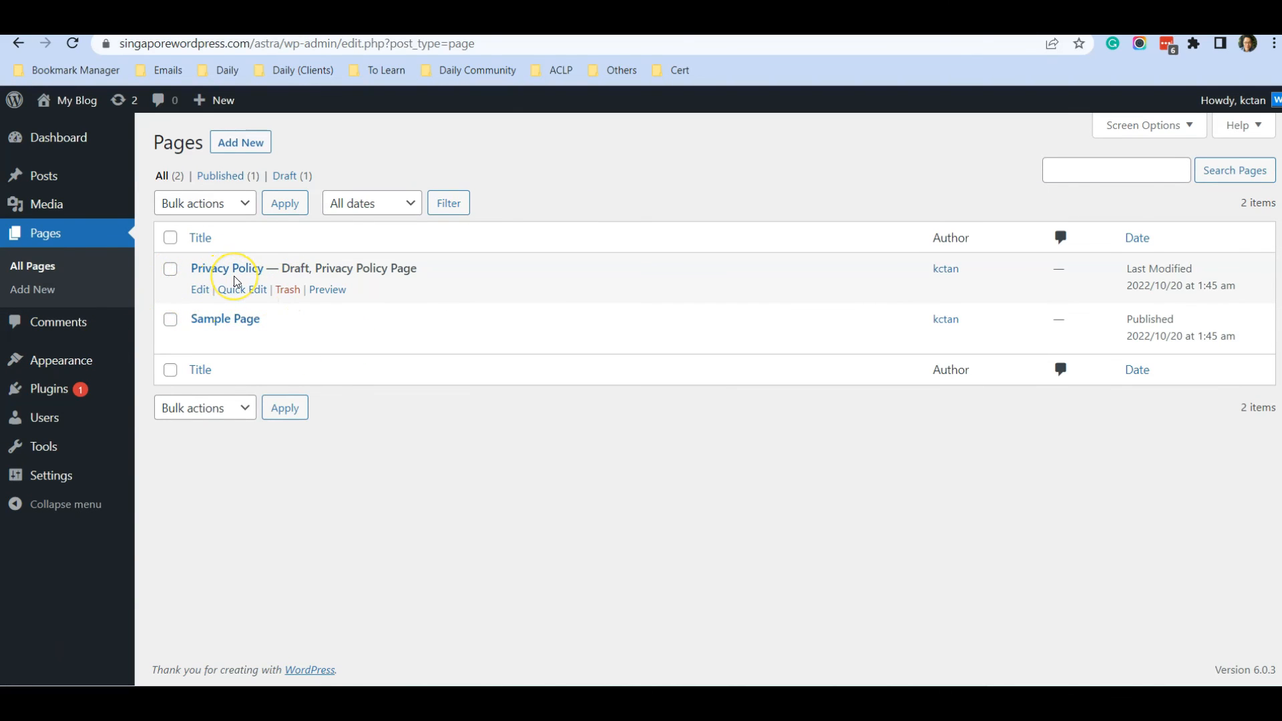
mouse_move(488, 261)
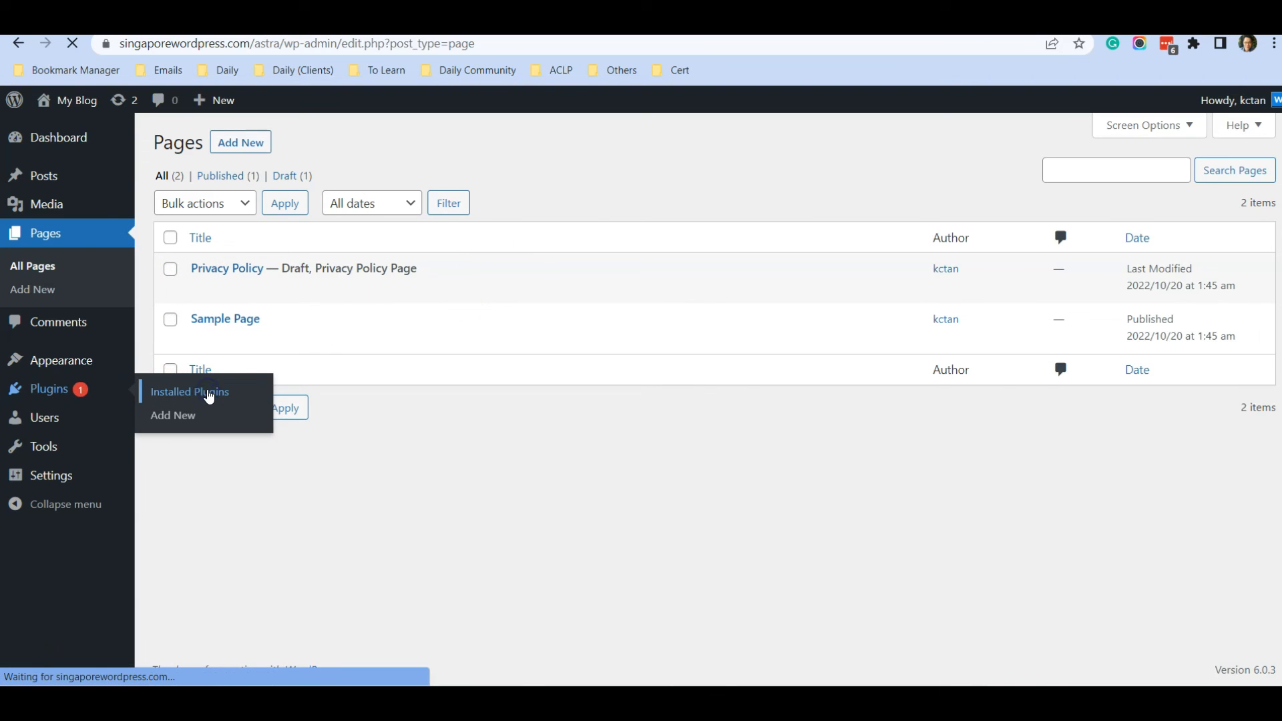
- Show Installed Plugins with Advanced WordPress Reset active and Spectra inactive
left_click(189, 392)
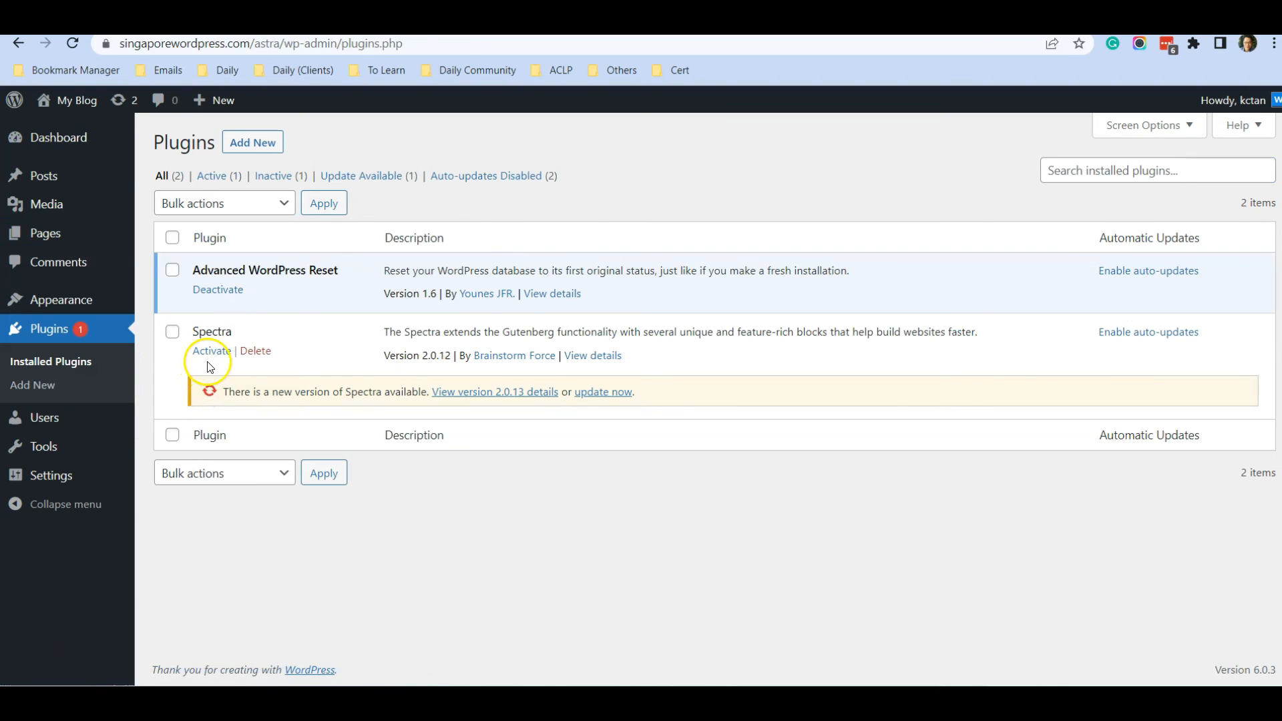
mouse_move(343, 281)
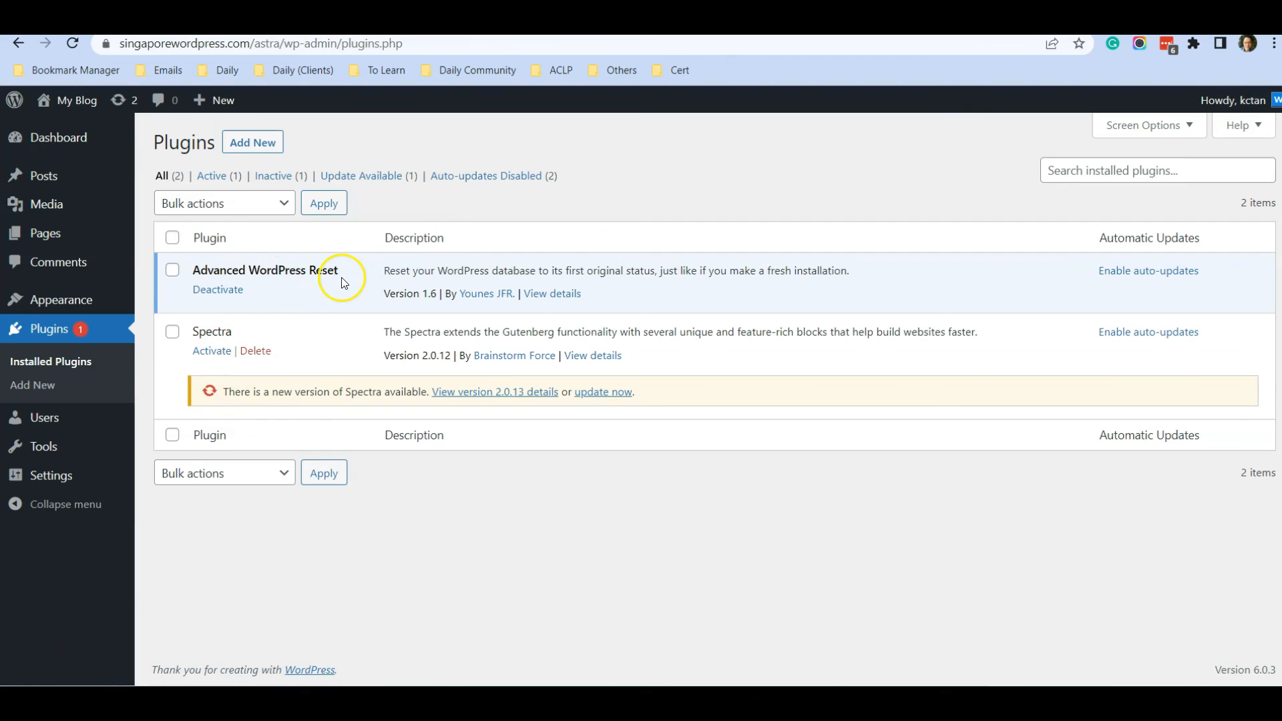
mouse_move(319, 292)
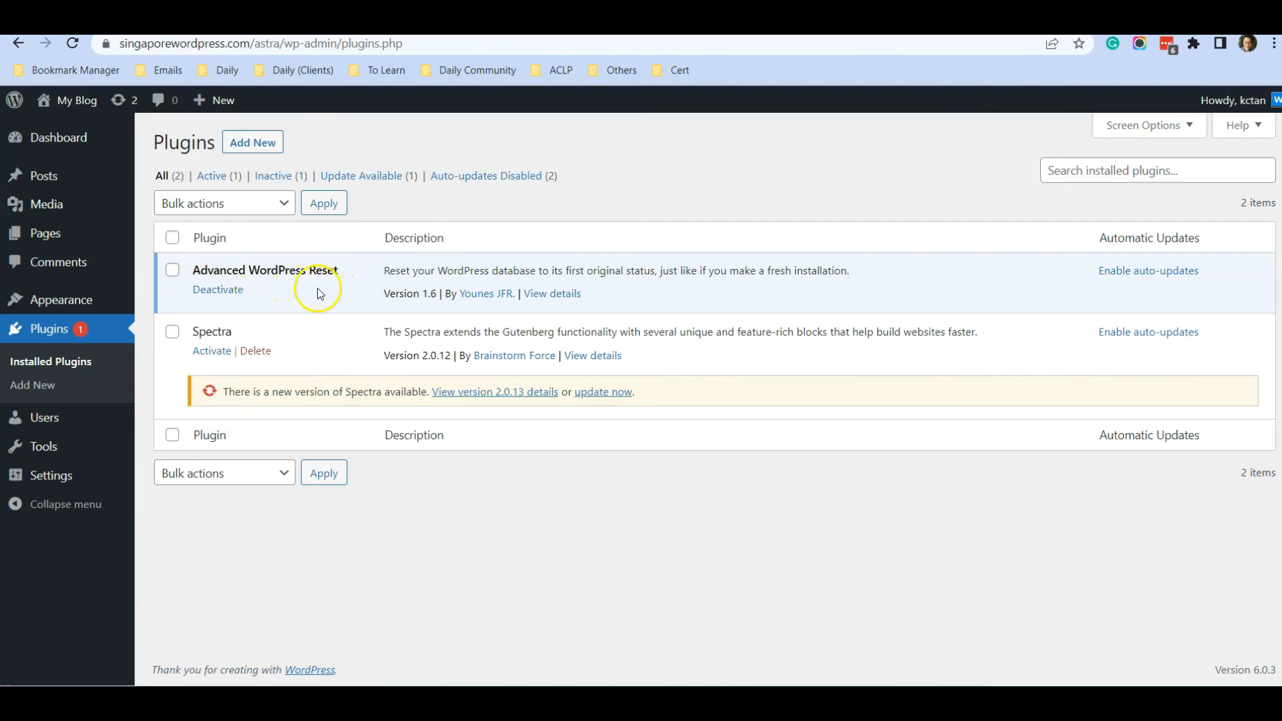
mouse_move(335, 294)
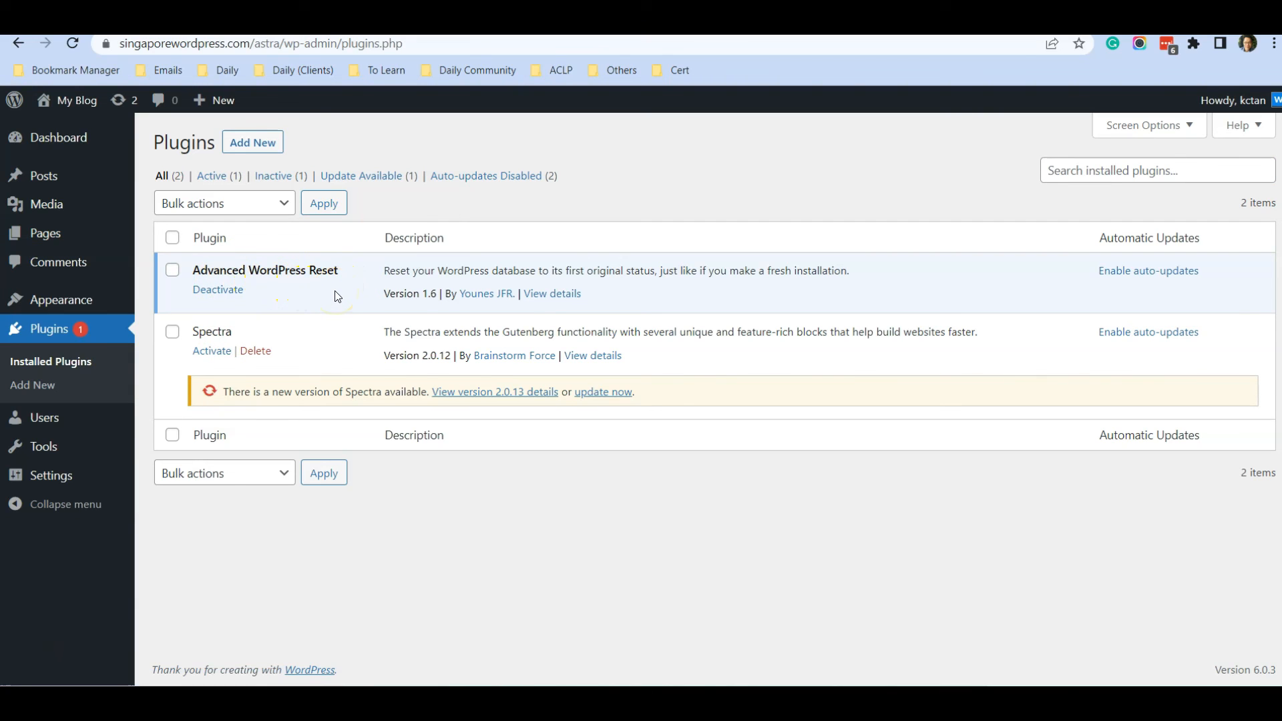